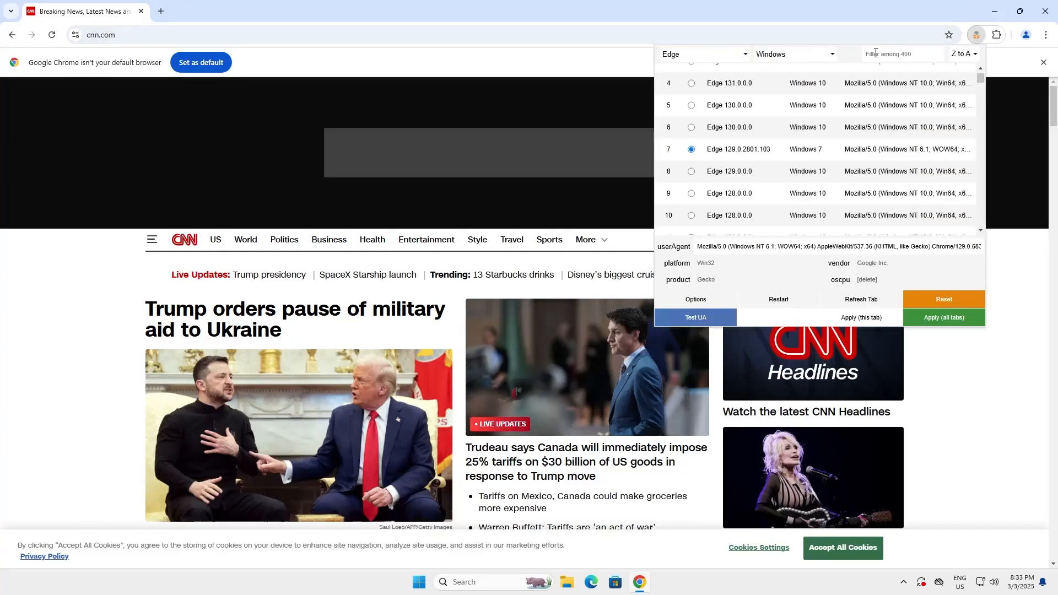
Filter to Android and Chrome, choose Chrome 130.0.0.0 on Android 10 and apply it to all tabs.
click(794, 54)
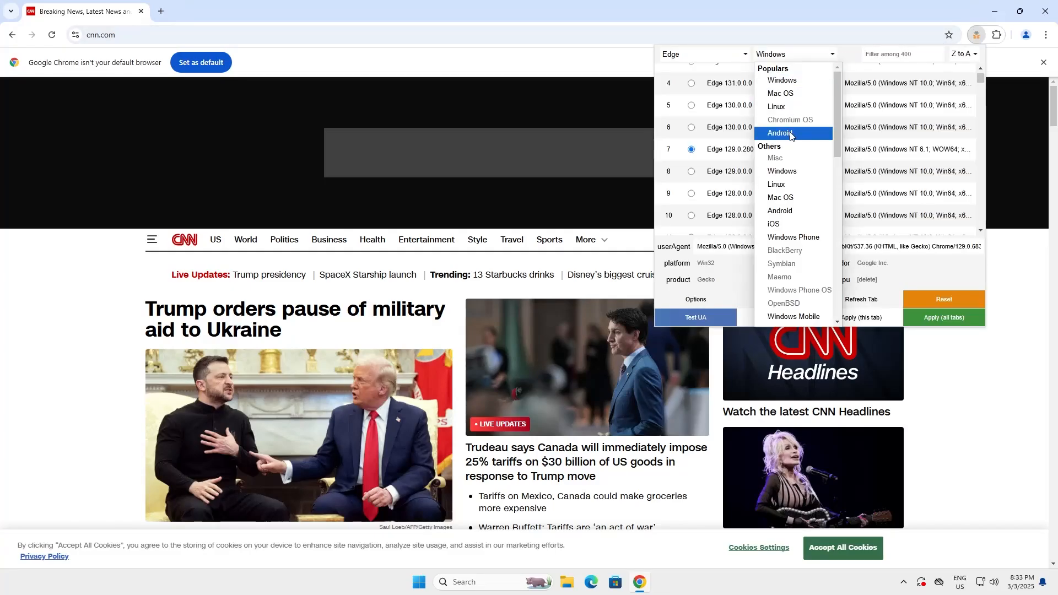
click(779, 133)
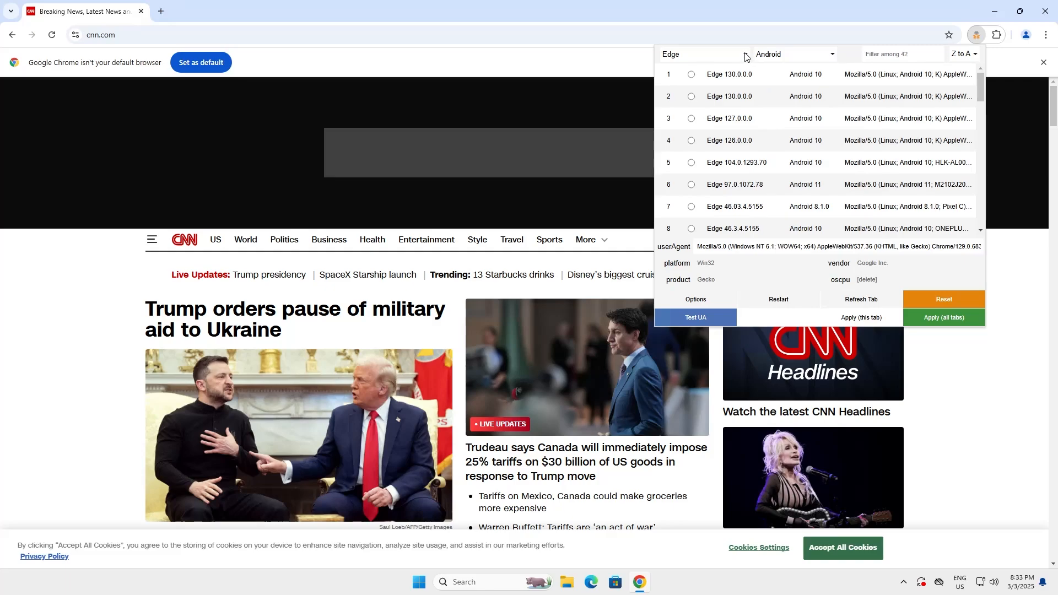
click(701, 54)
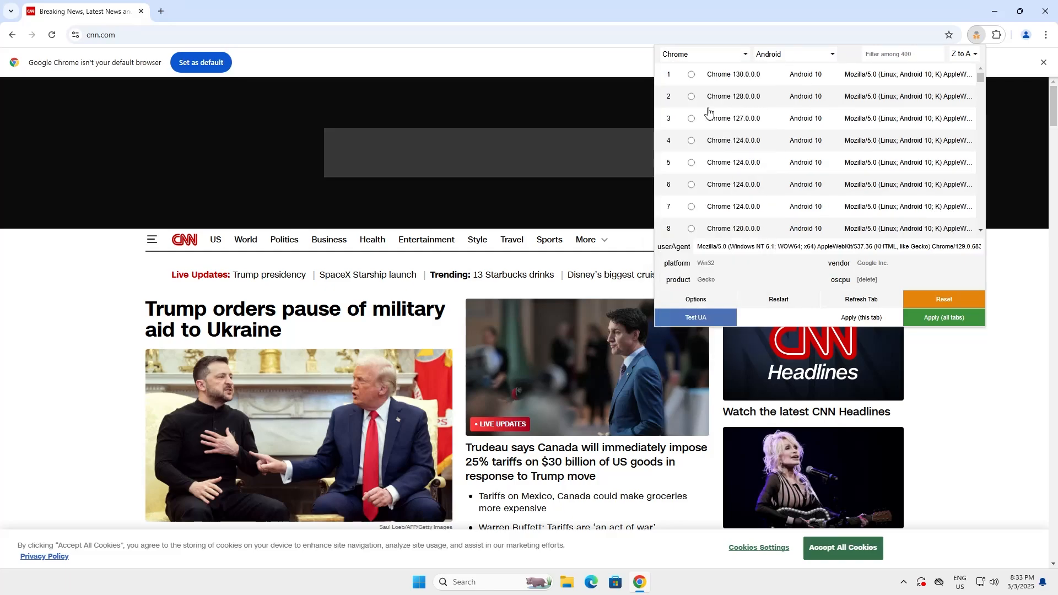
click(691, 74)
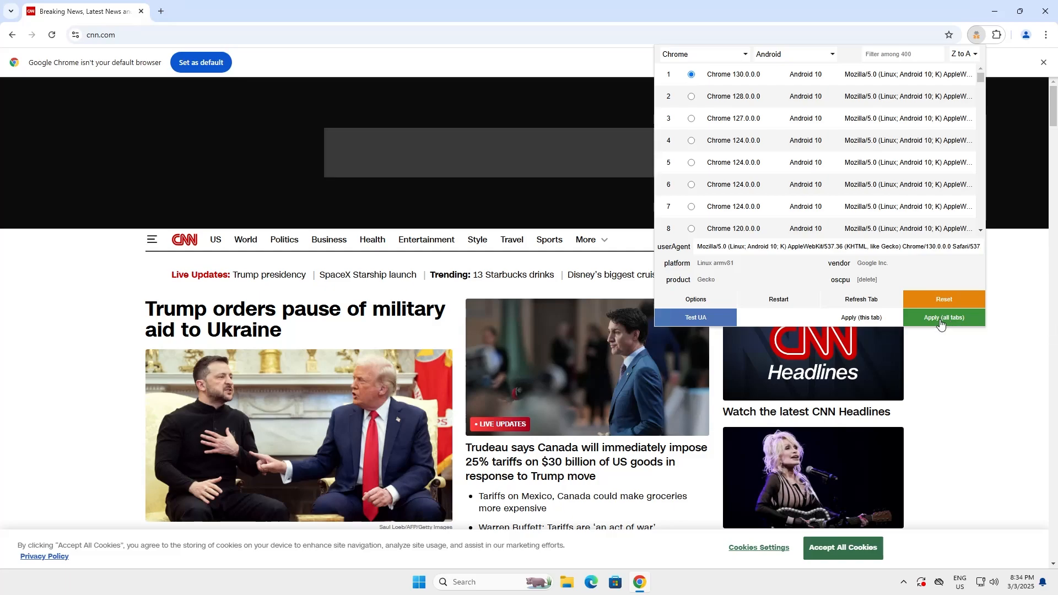
click(942, 317)
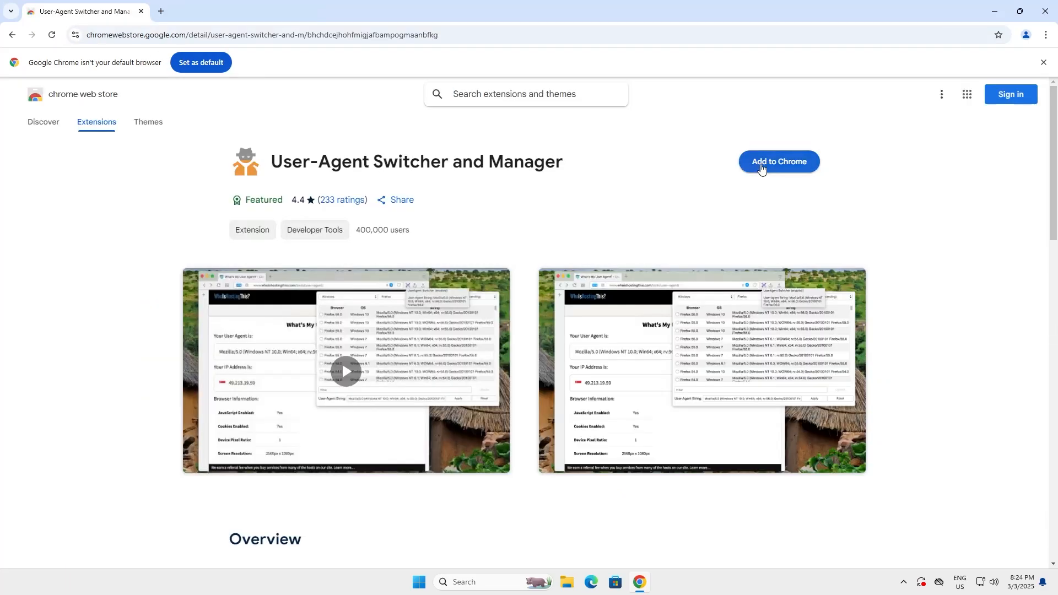
Add User-Agent Switcher and Manager to Chrome from its Web Store listing.
click(777, 161)
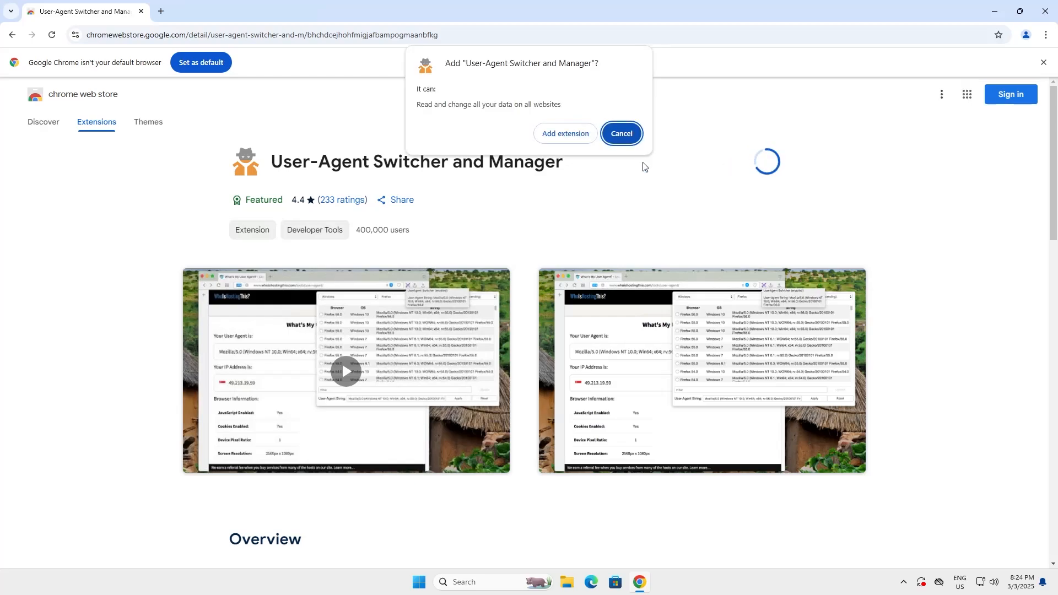
click(620, 133)
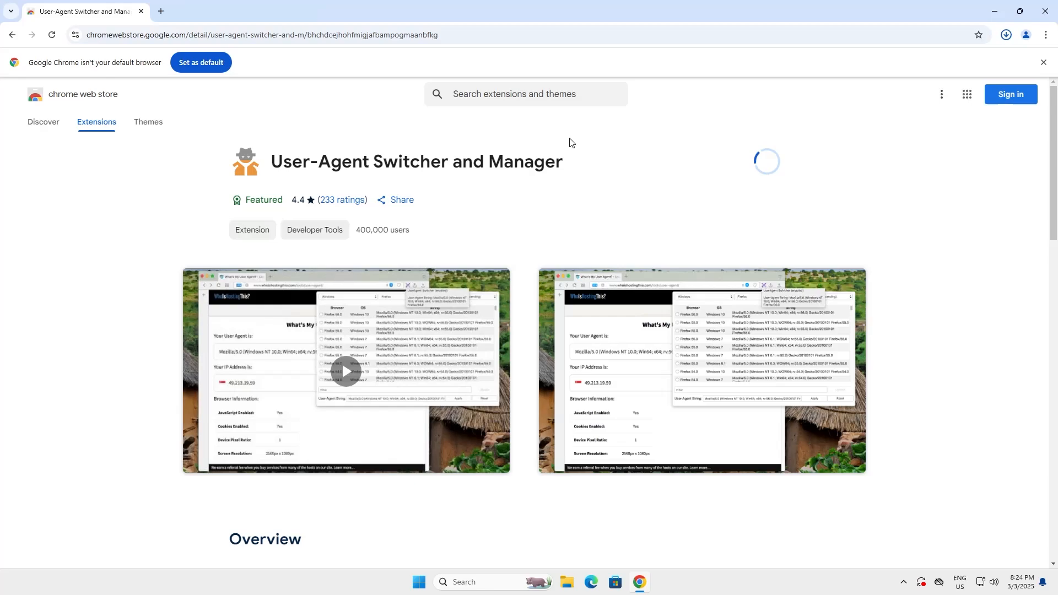
click(1005, 34)
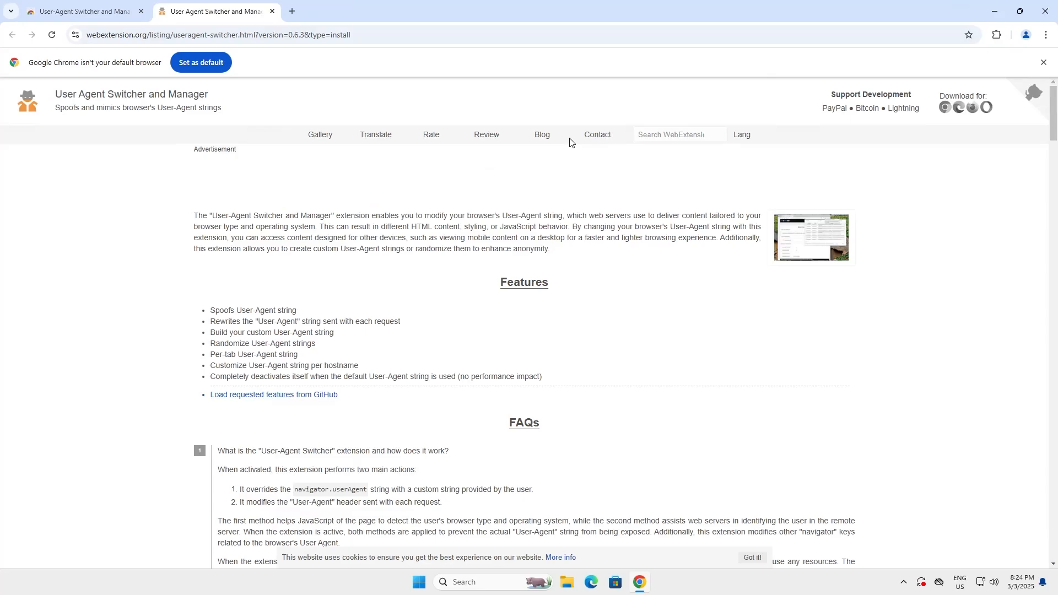
click(140, 11)
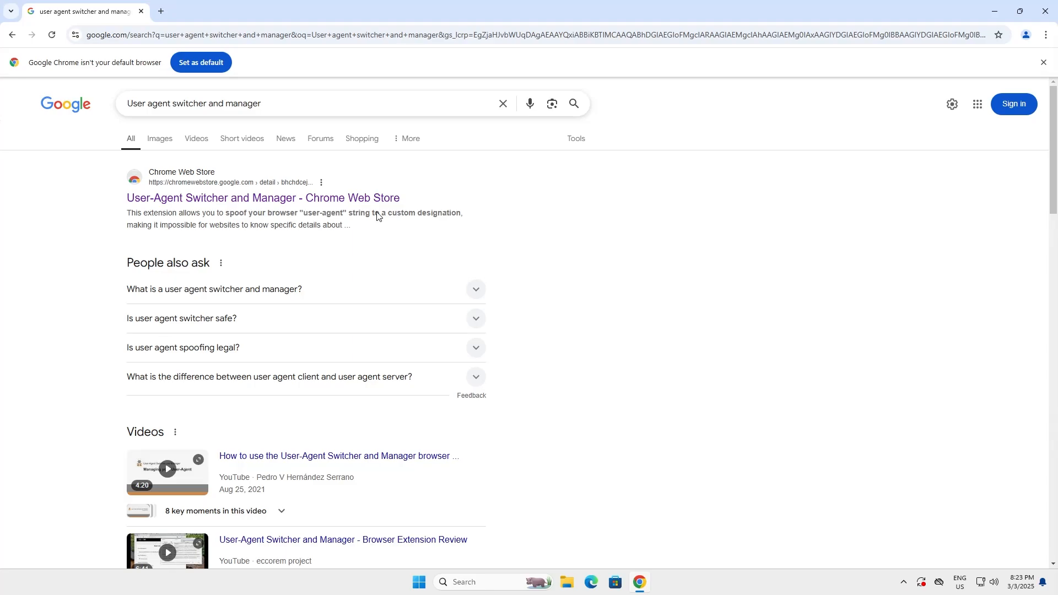
mouse_move(309, 200)
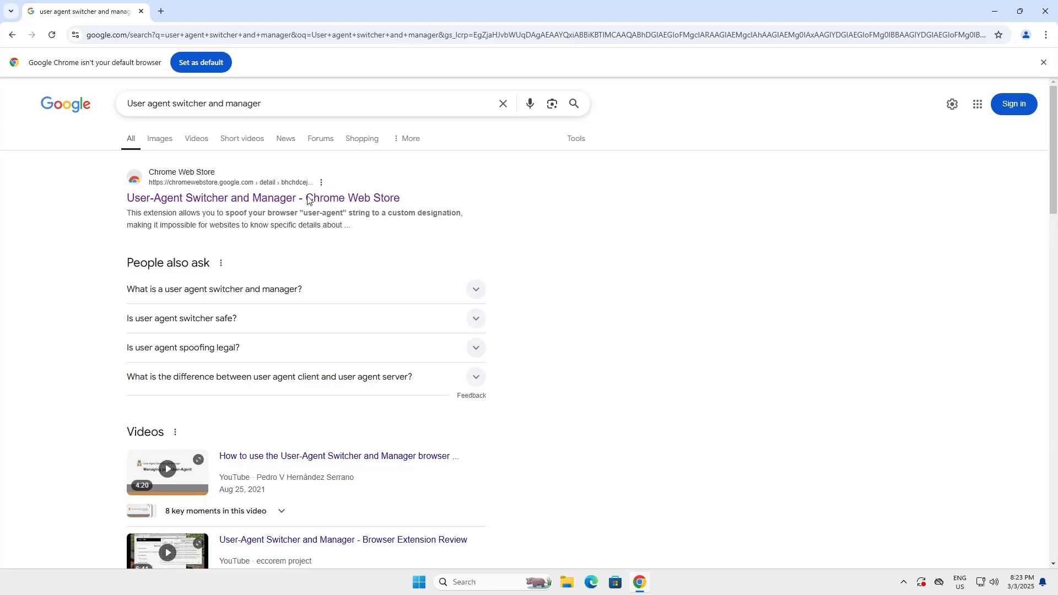
Reinstall the extension from its listing and show it in the Extensions menu.
click(263, 197)
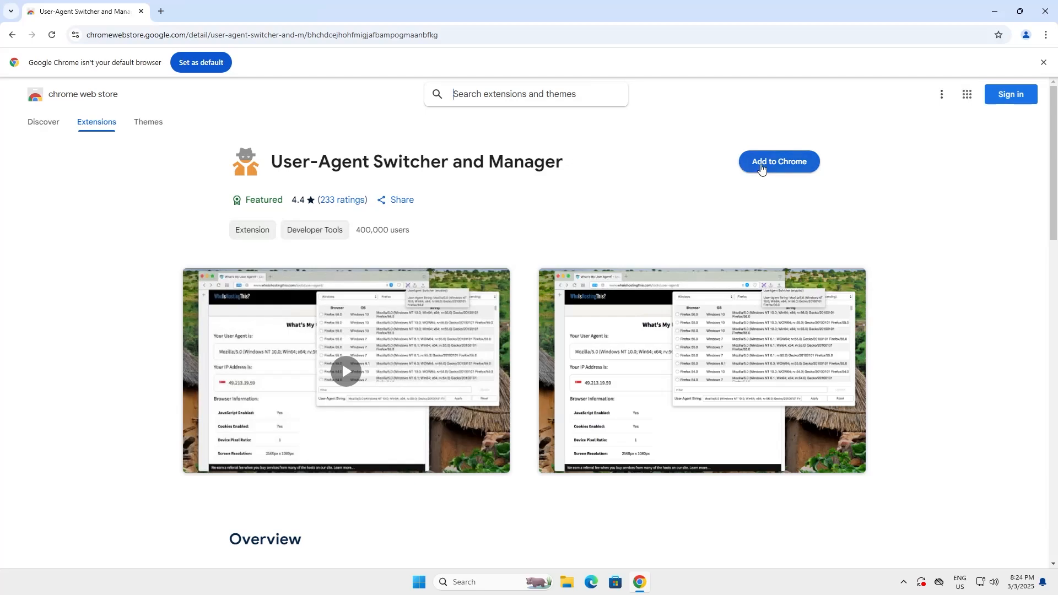
click(778, 161)
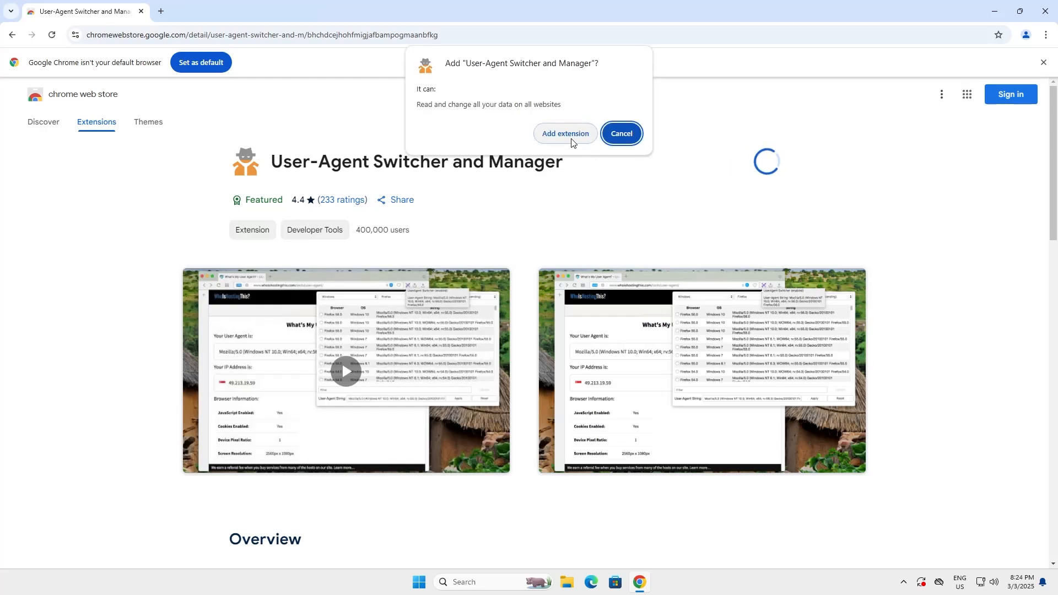
click(565, 133)
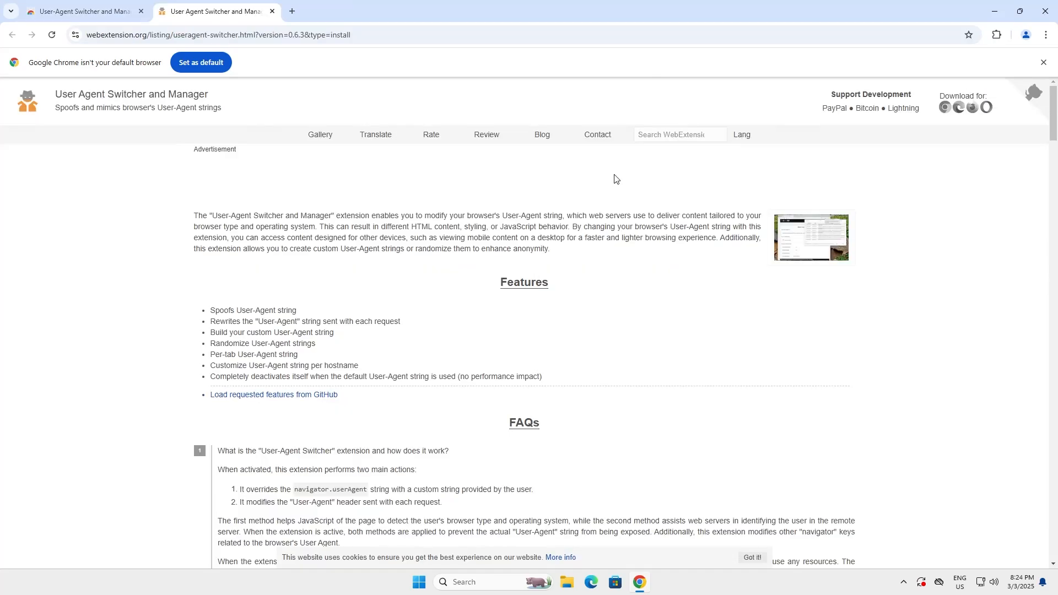
mouse_move(662, 173)
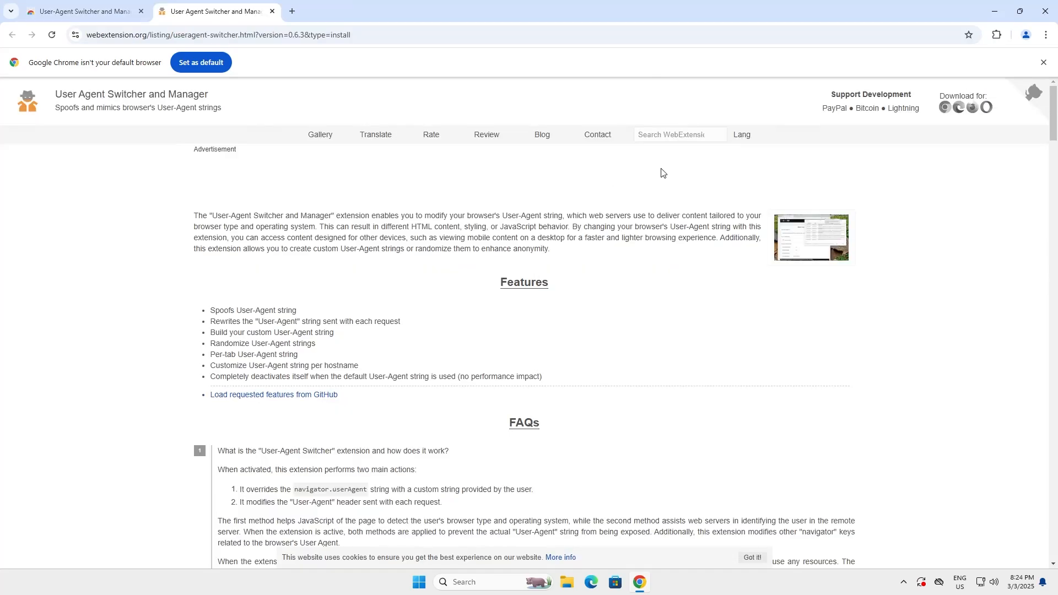
click(996, 34)
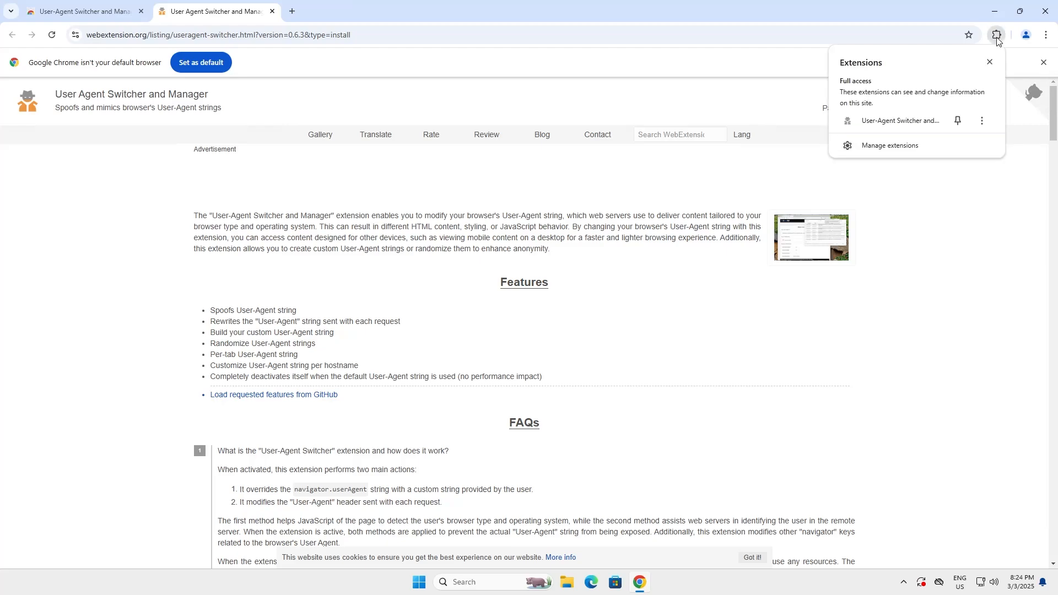
mouse_move(957, 121)
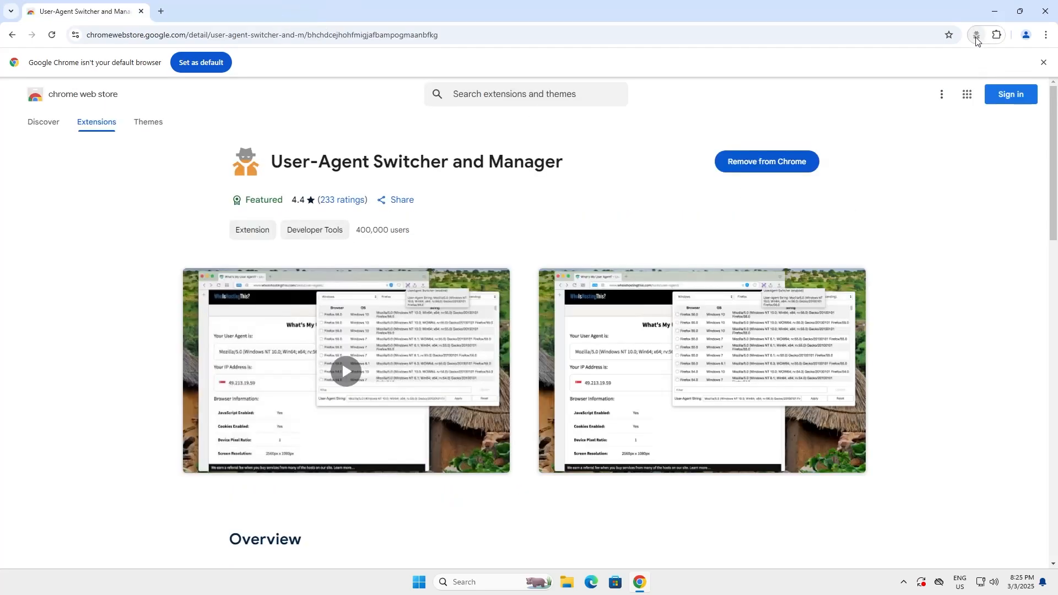
Bring up the switcher popup and browse down its agent table.
click(975, 34)
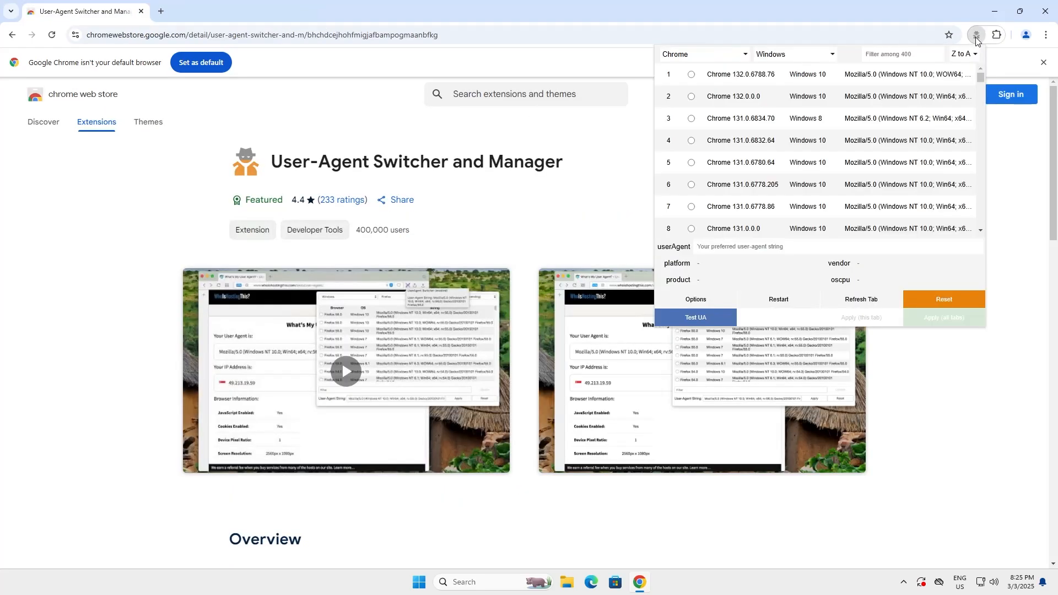
mouse_move(745, 58)
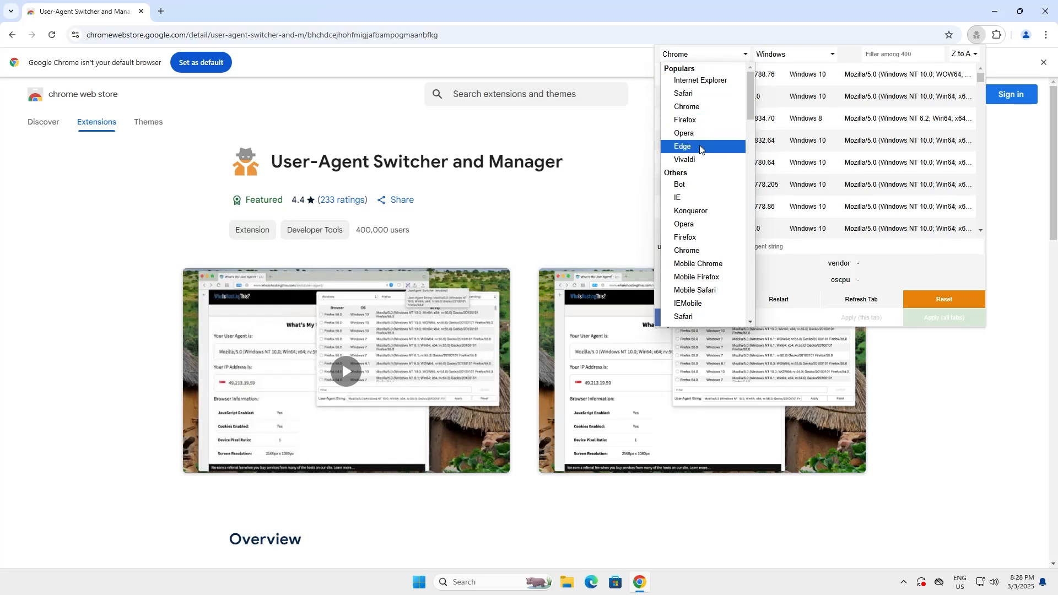
mouse_move(702, 197)
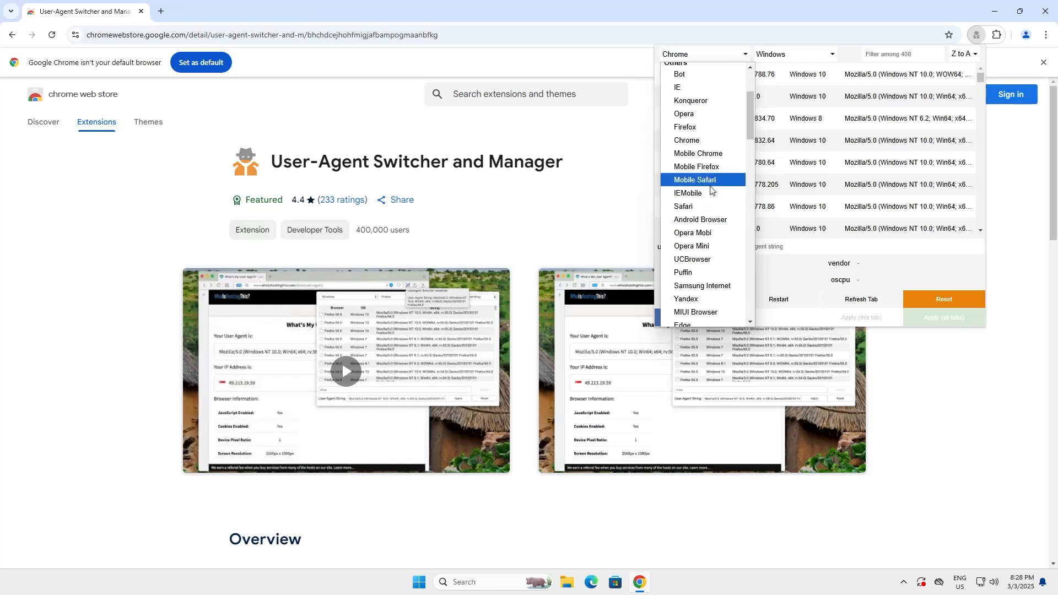
mouse_move(716, 248)
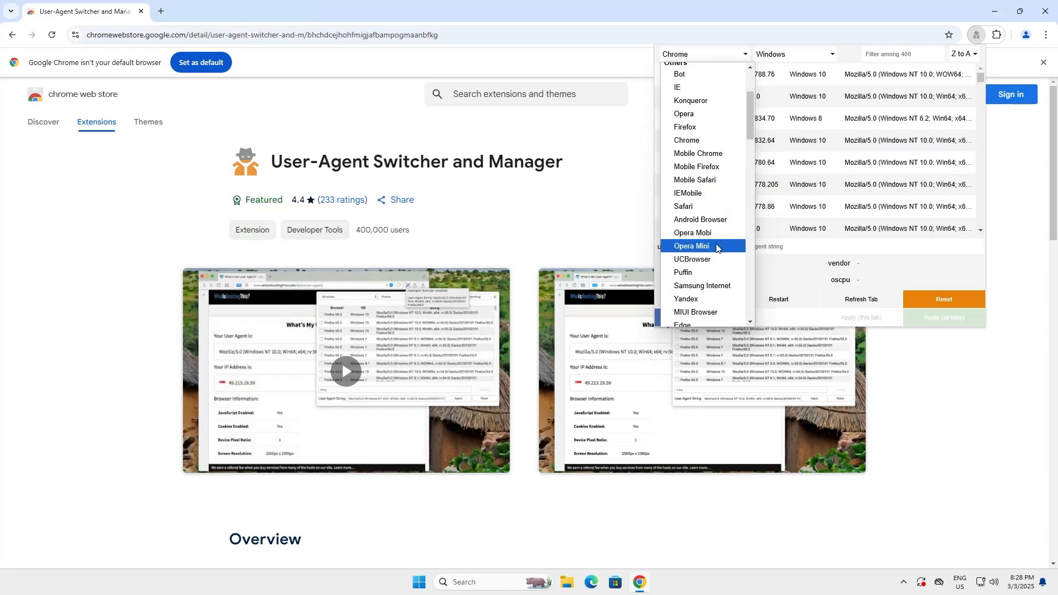
scroll(down, 3)
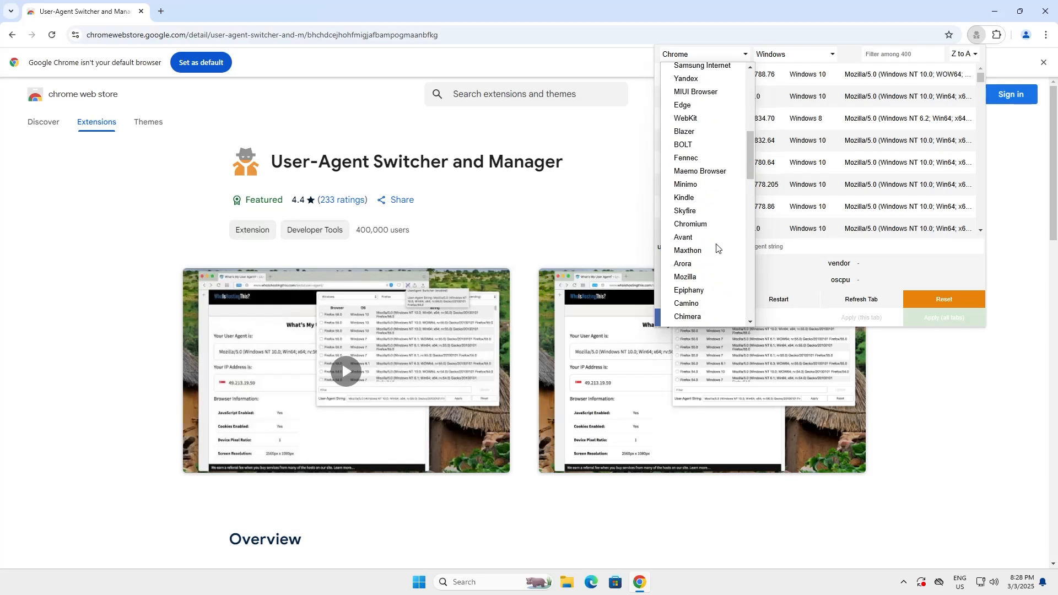
mouse_move(690, 224)
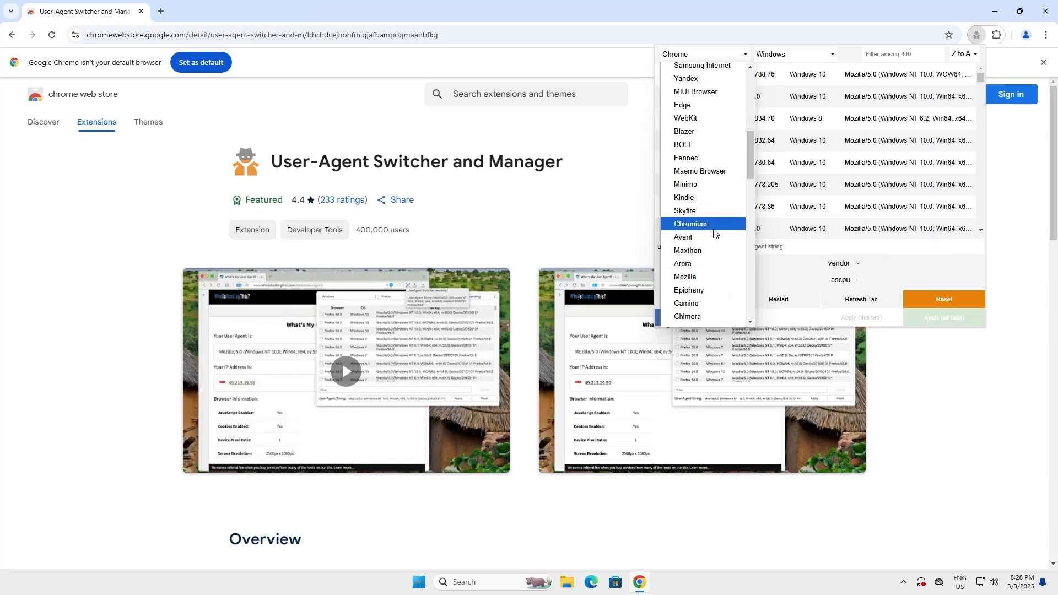
mouse_move(701, 276)
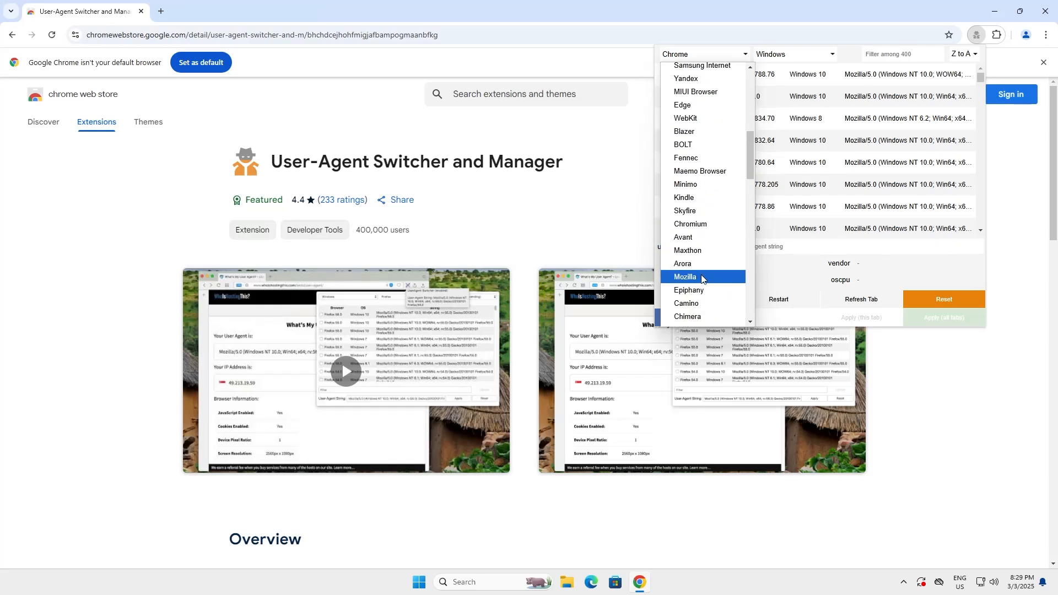
scroll(down, 3)
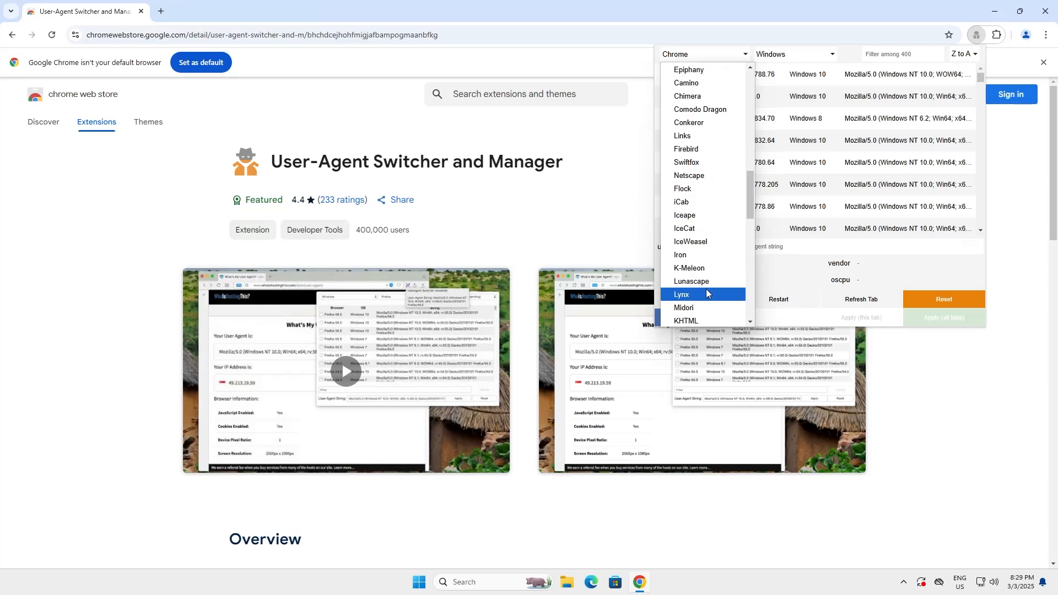
scroll(down, 3)
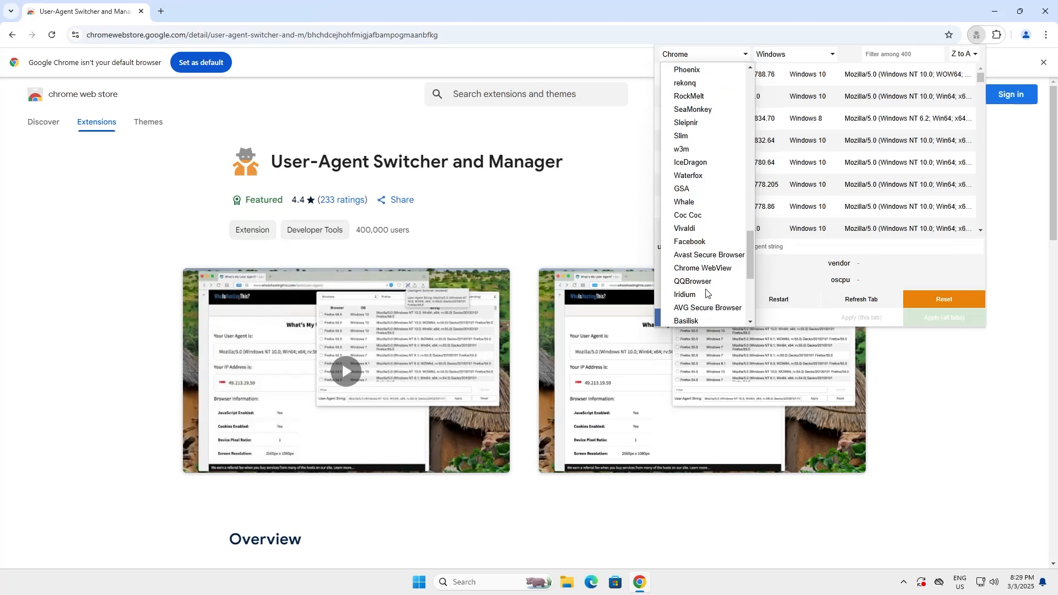
scroll(down, 3)
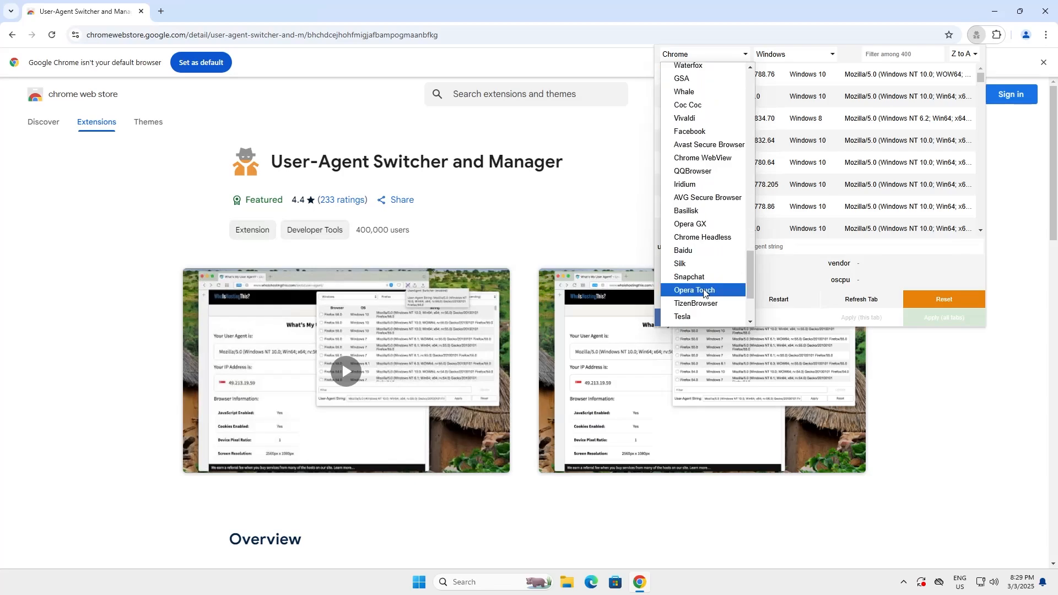
scroll(down, 3)
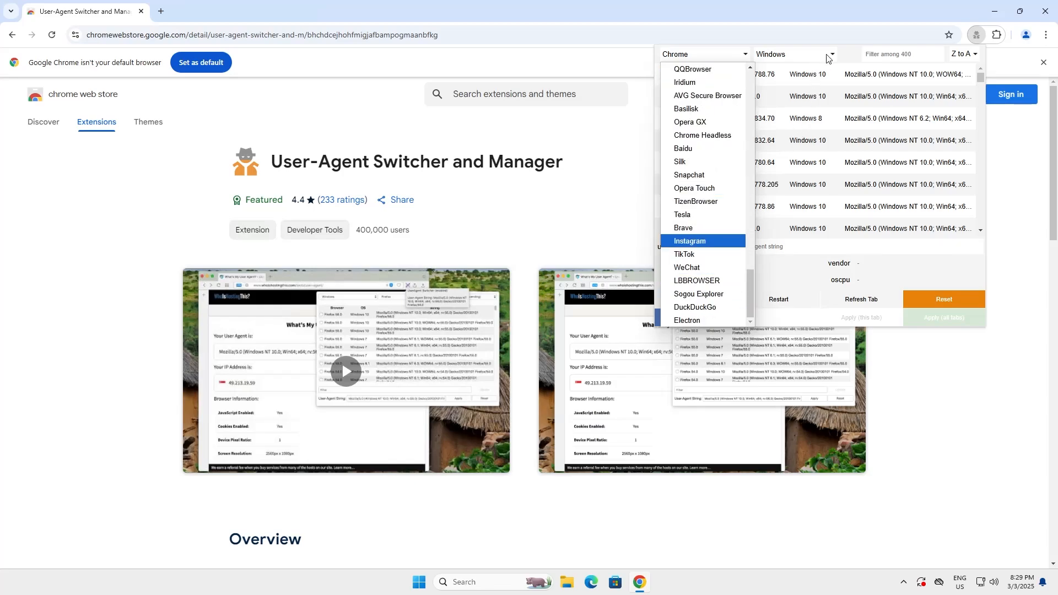
Browse the operating-system list keeping Windows, then lay out the browser choices.
click(831, 54)
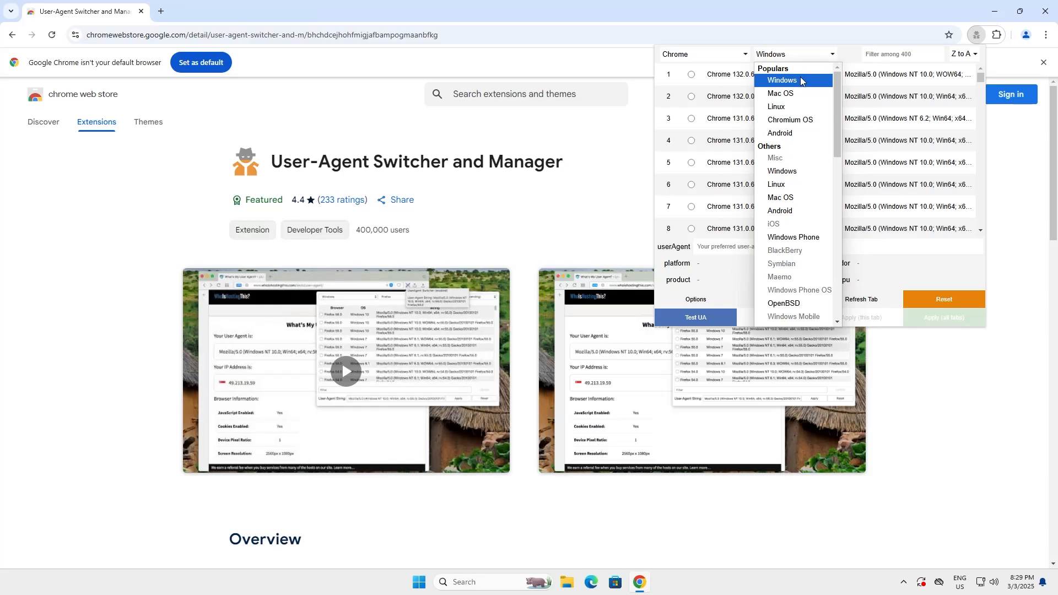
mouse_move(805, 120)
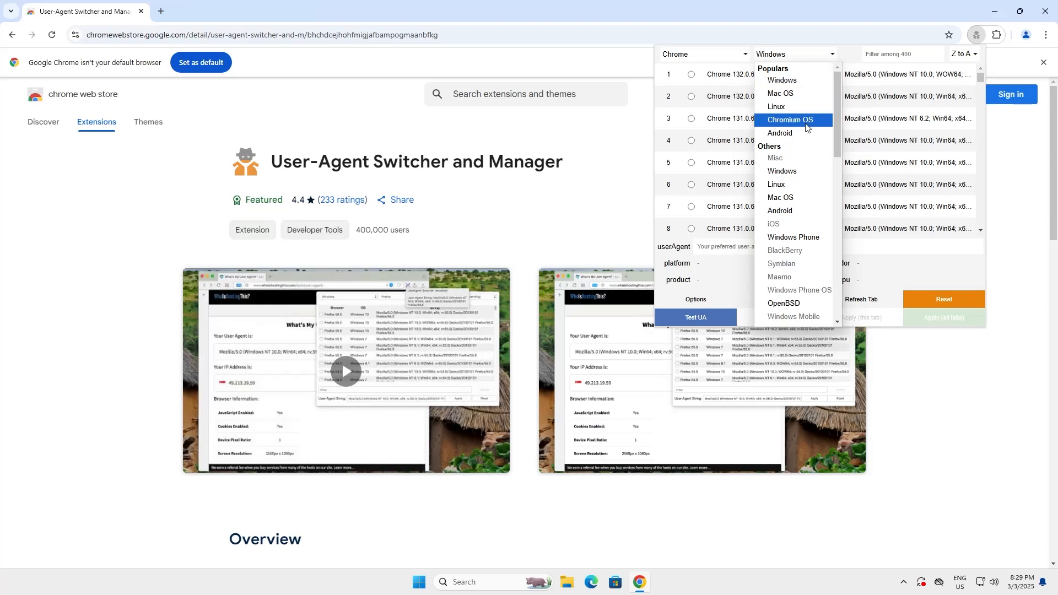
mouse_move(801, 132)
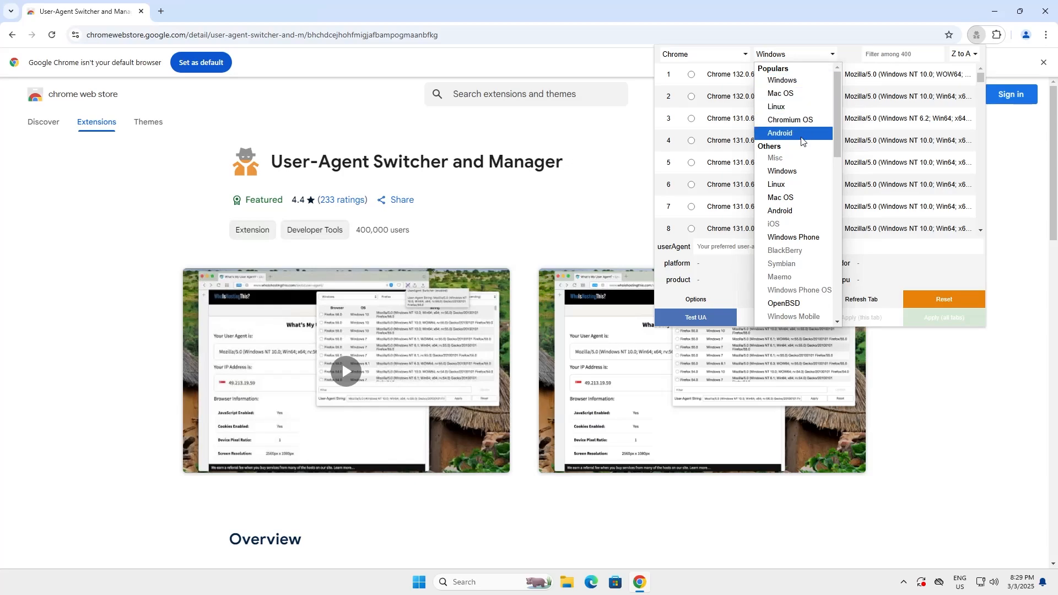
scroll(down, 3)
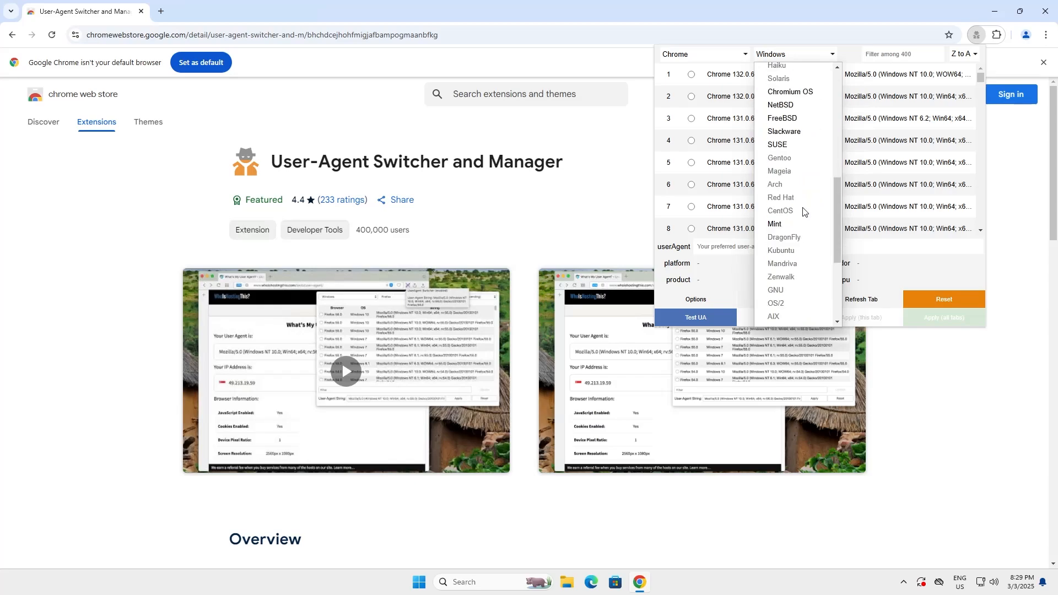
scroll(down, 3)
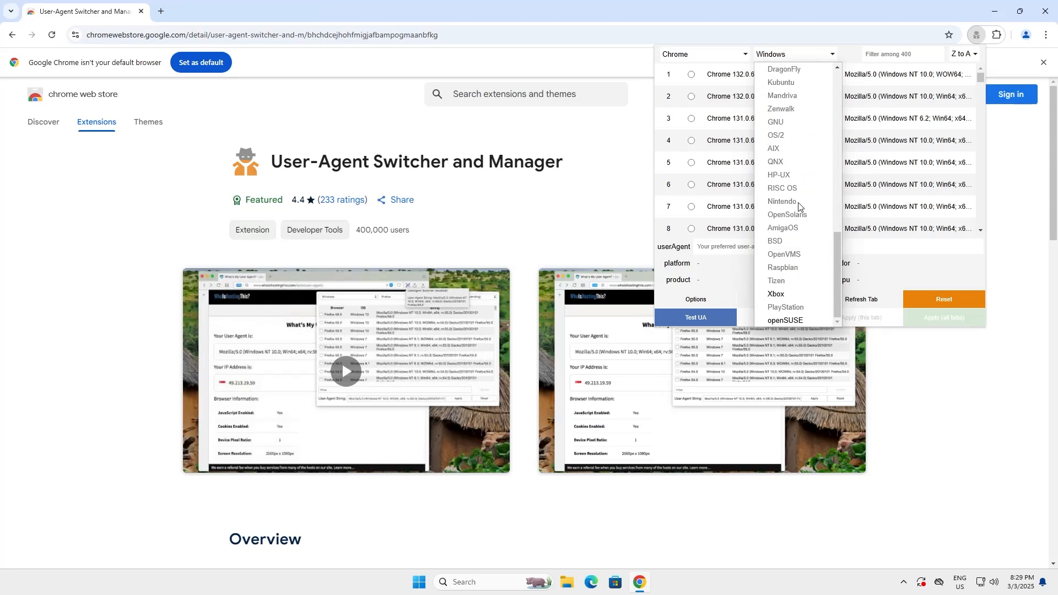
click(701, 54)
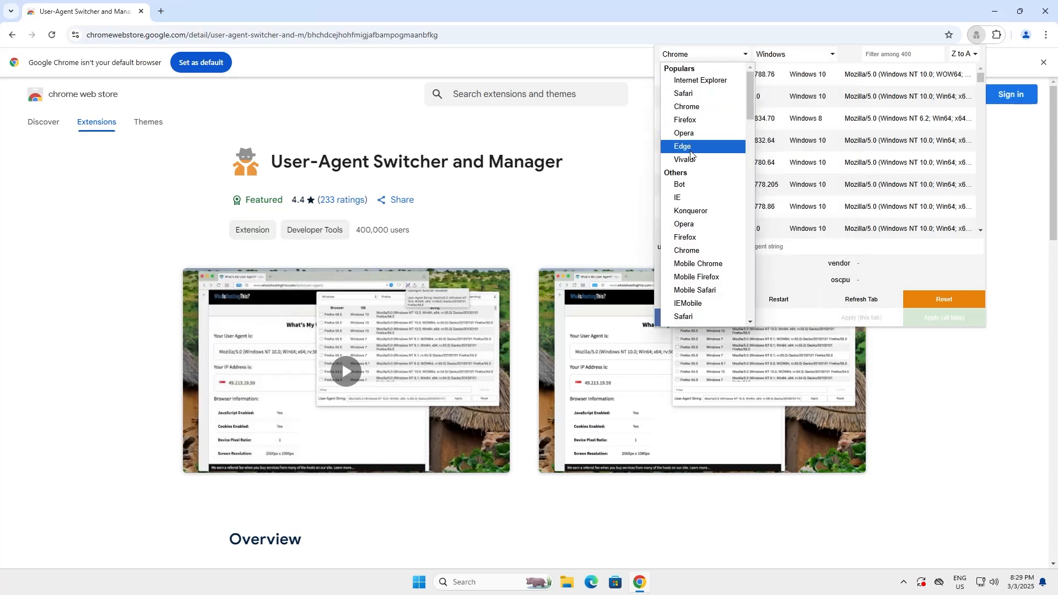
Filter to Edge, apply Edge 131.0.0.0 on Windows 10 to all tabs, then reset to the default agent.
click(682, 146)
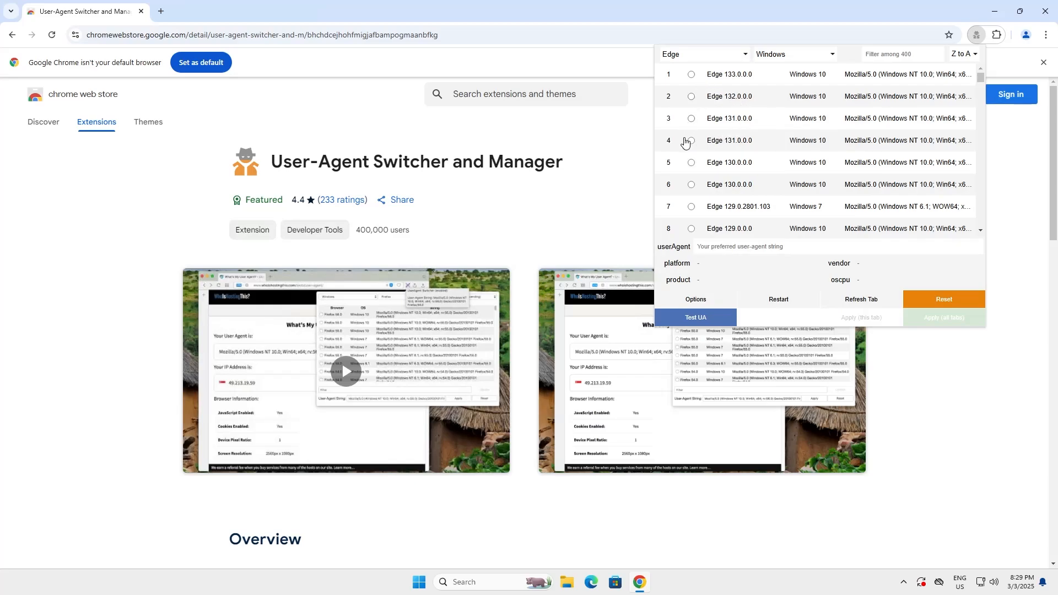
click(691, 140)
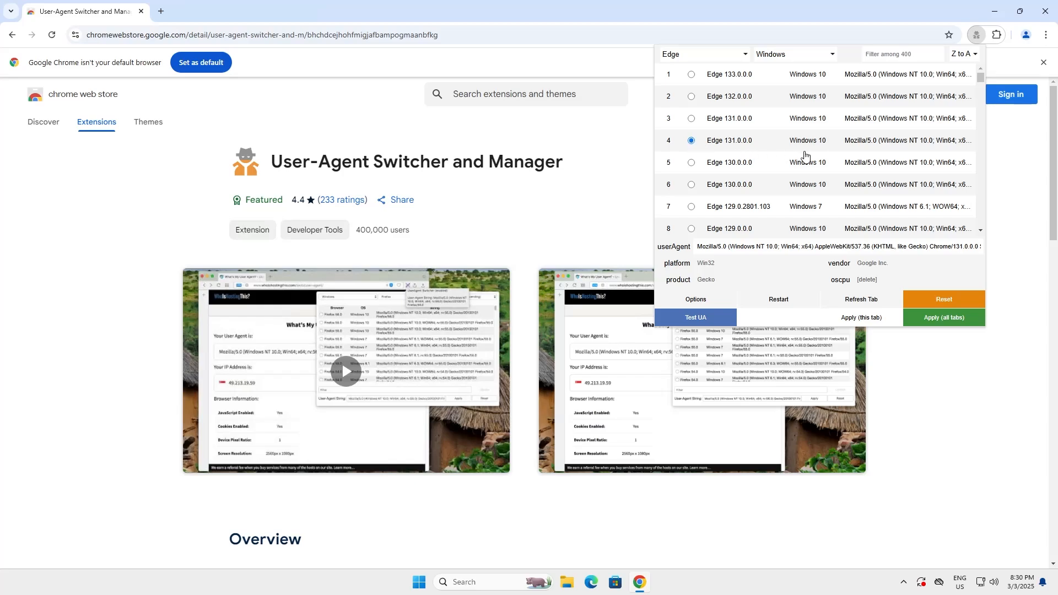
mouse_move(808, 165)
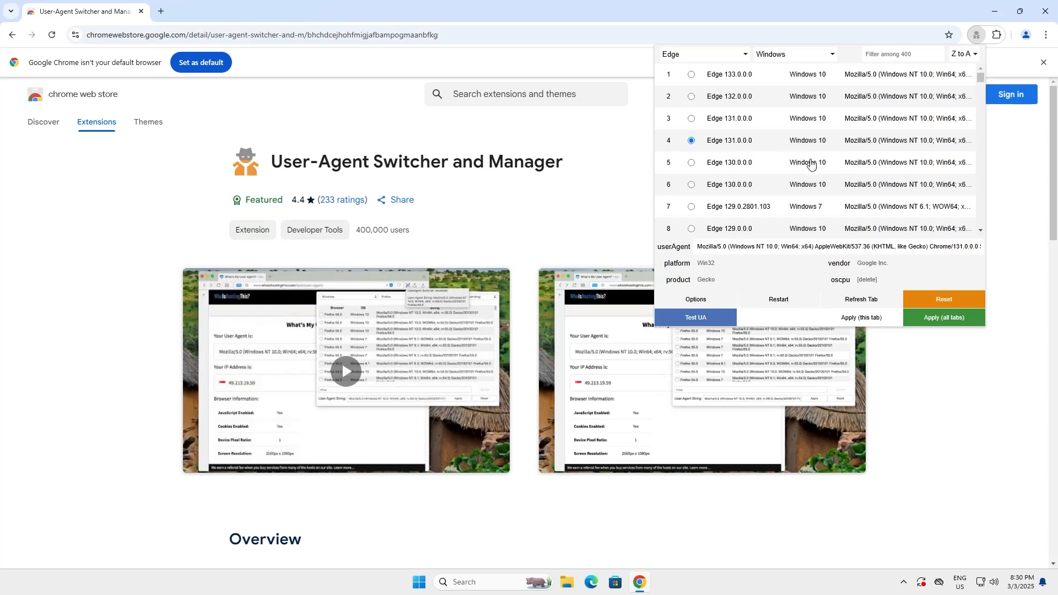
mouse_move(922, 317)
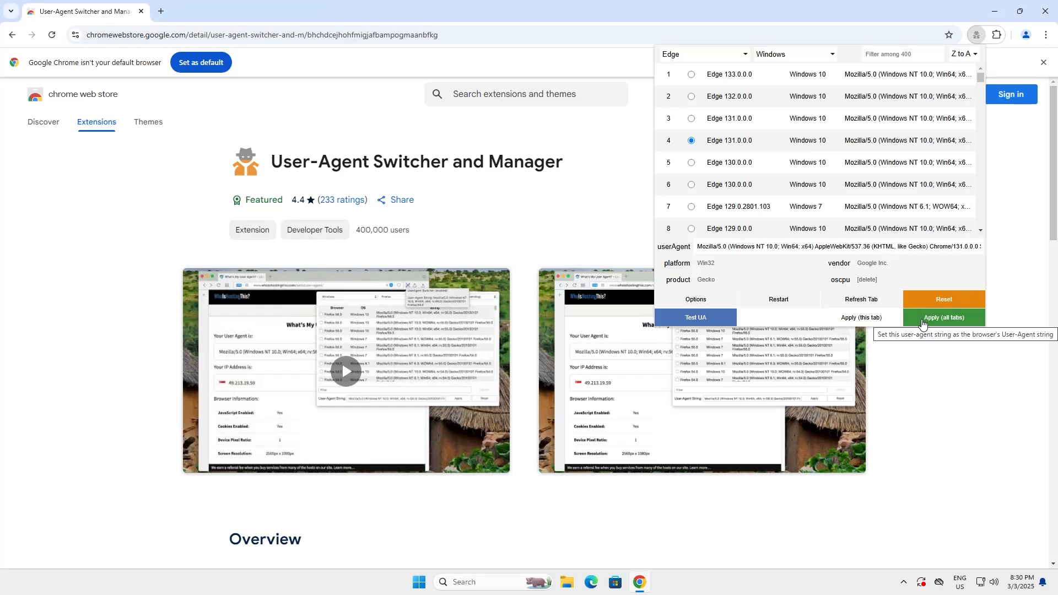
click(942, 318)
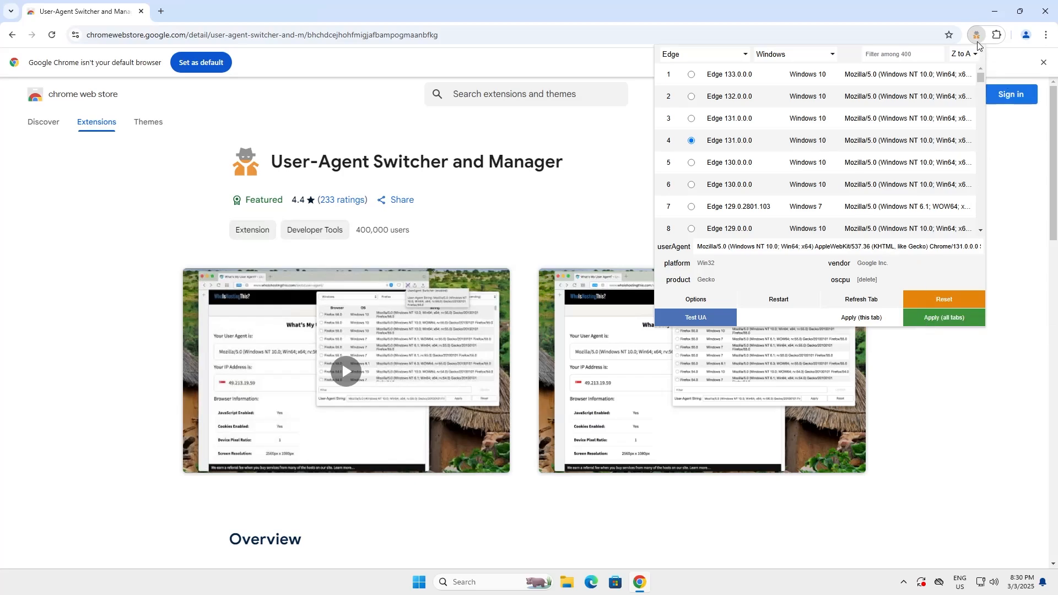
mouse_move(975, 47)
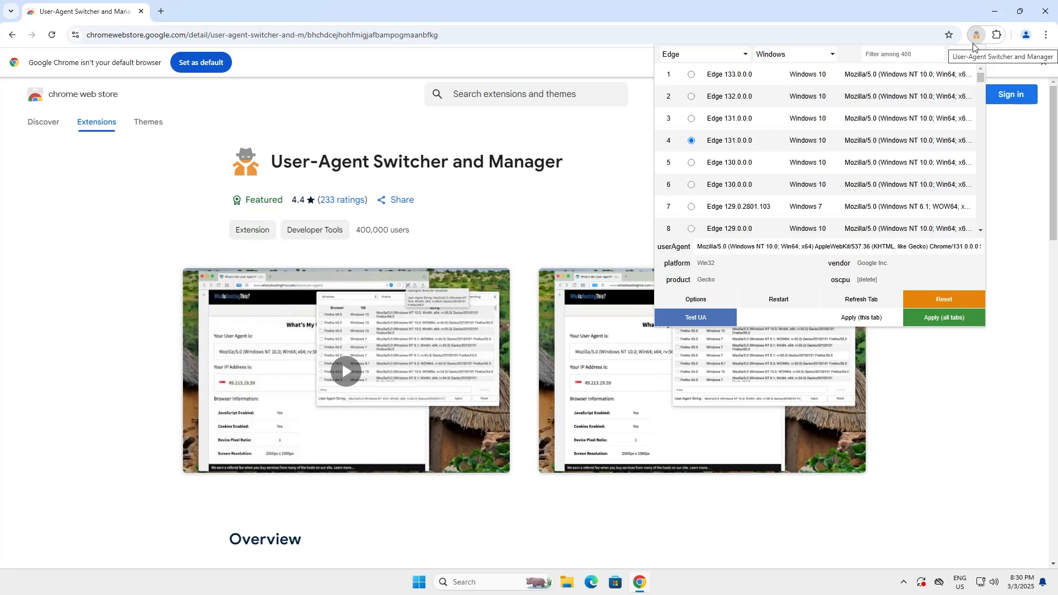
click(963, 54)
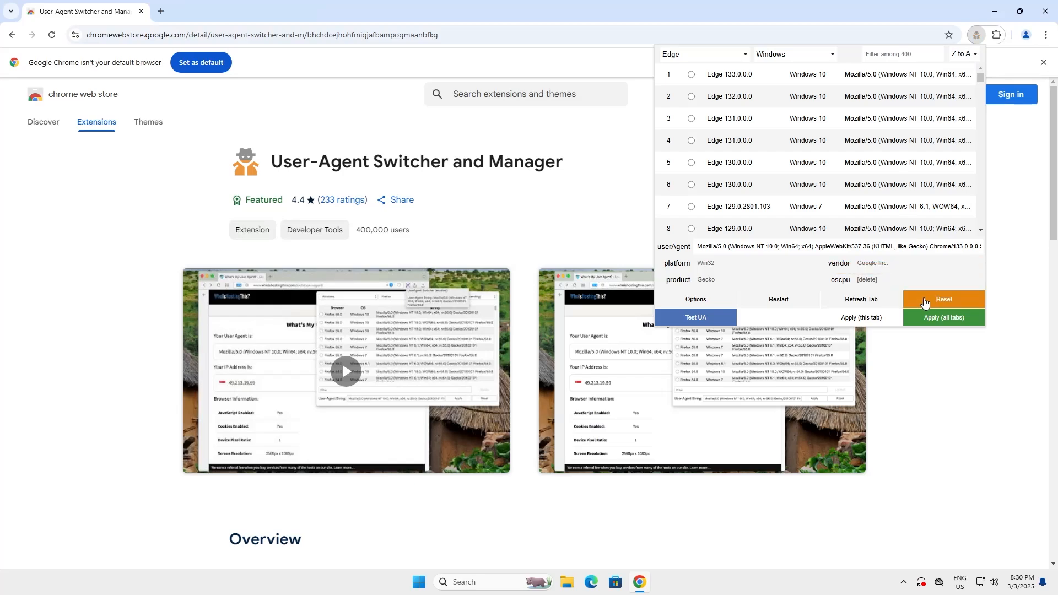
mouse_move(940, 383)
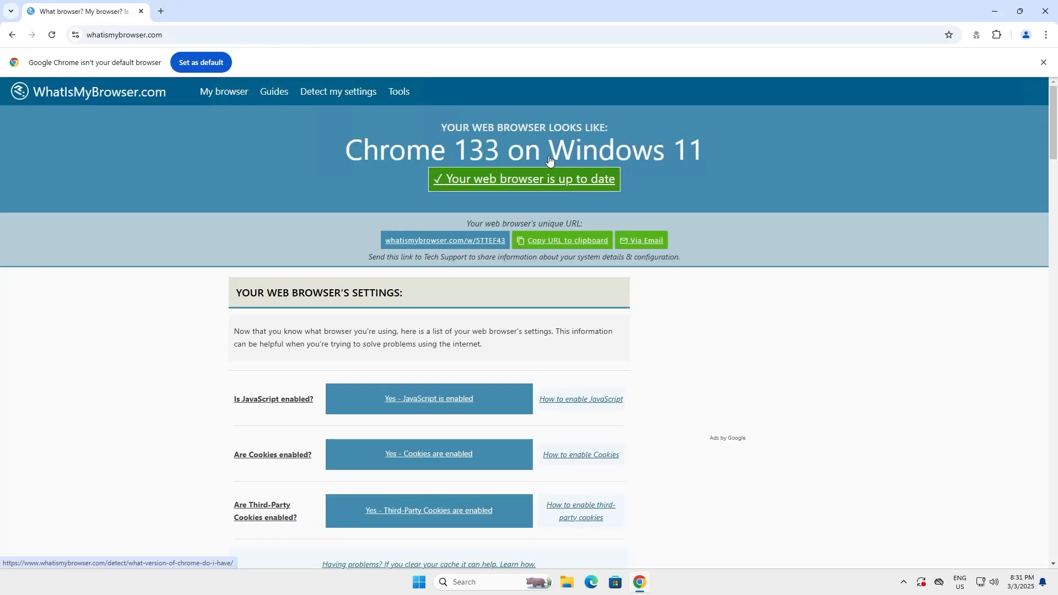
mouse_move(798, 291)
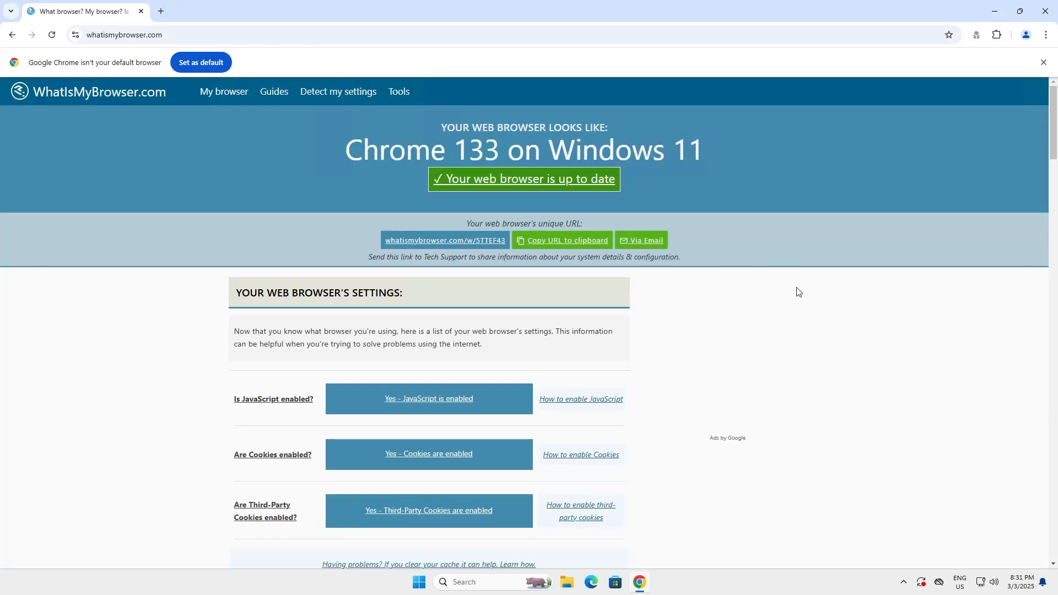
Review the detected Chrome 133 on Windows 11 user agent on WhatIsMyBrowser.com, then bring up the switcher.
scroll(down, 3)
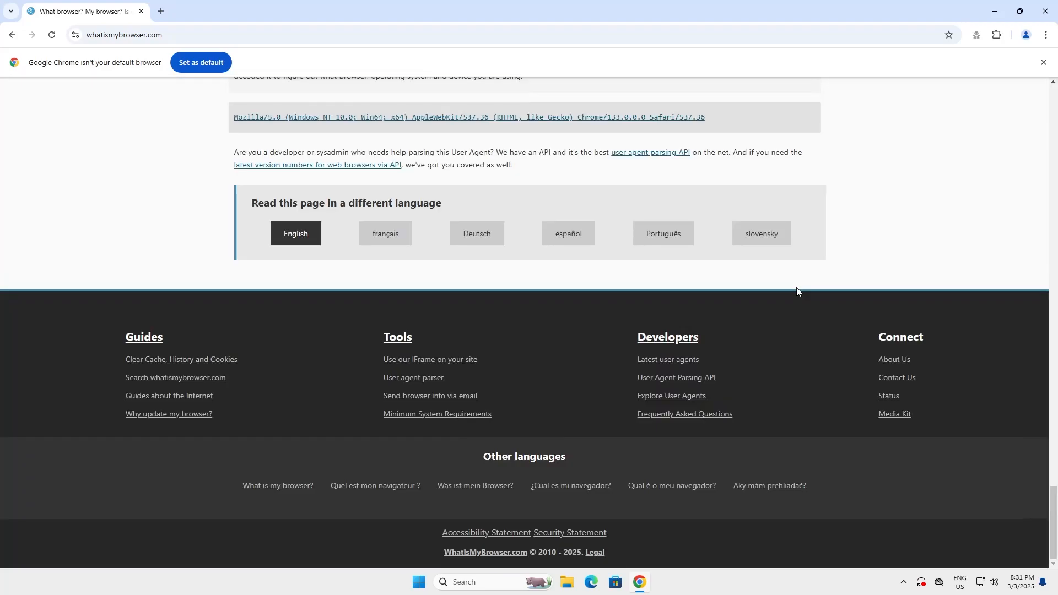
scroll(up, 3)
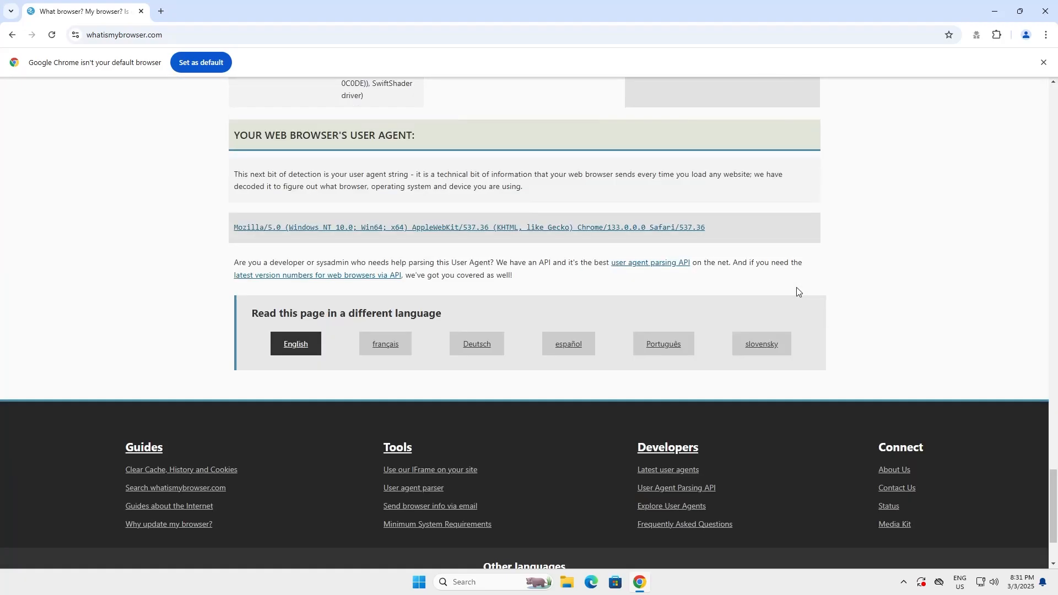
scroll(up, 3)
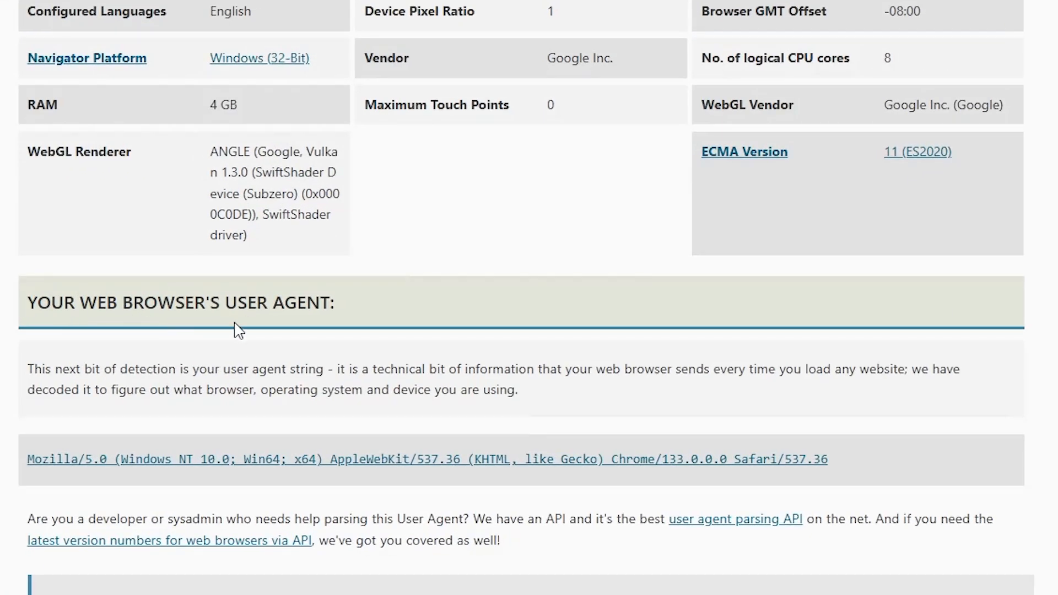
mouse_move(71, 483)
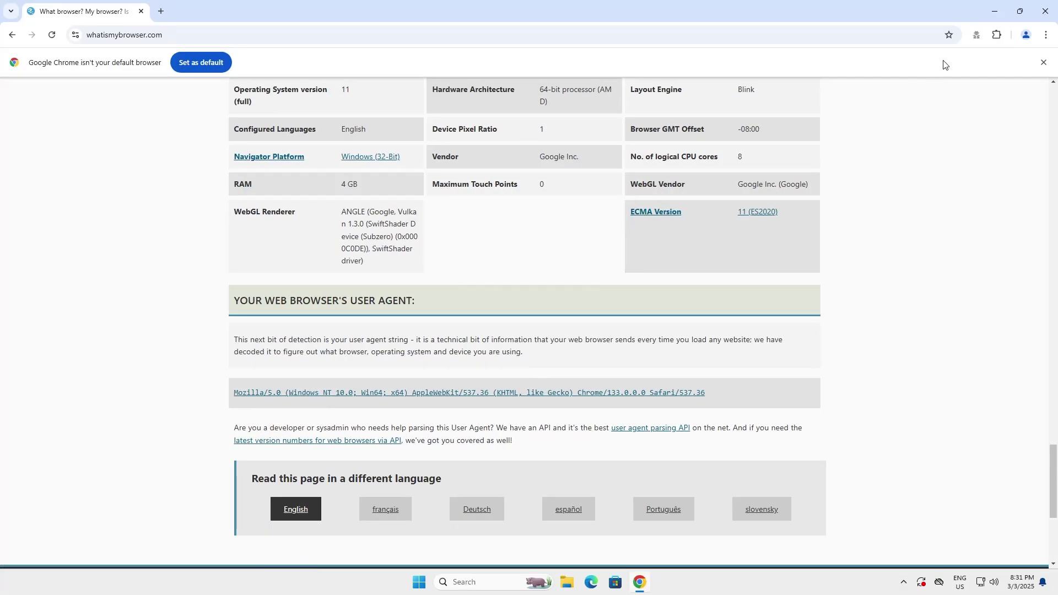
click(974, 34)
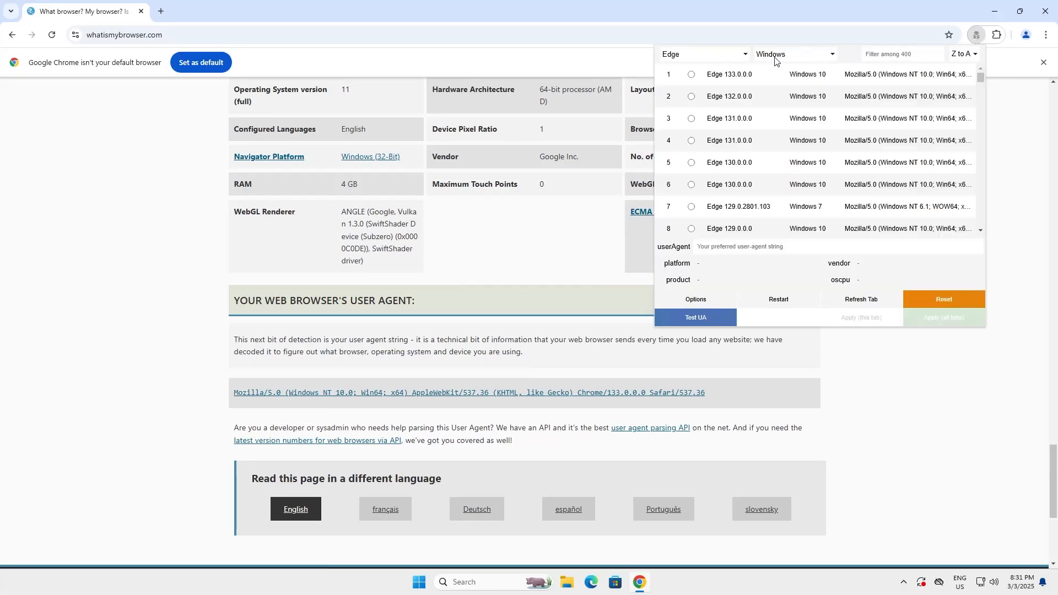
mouse_move(712, 134)
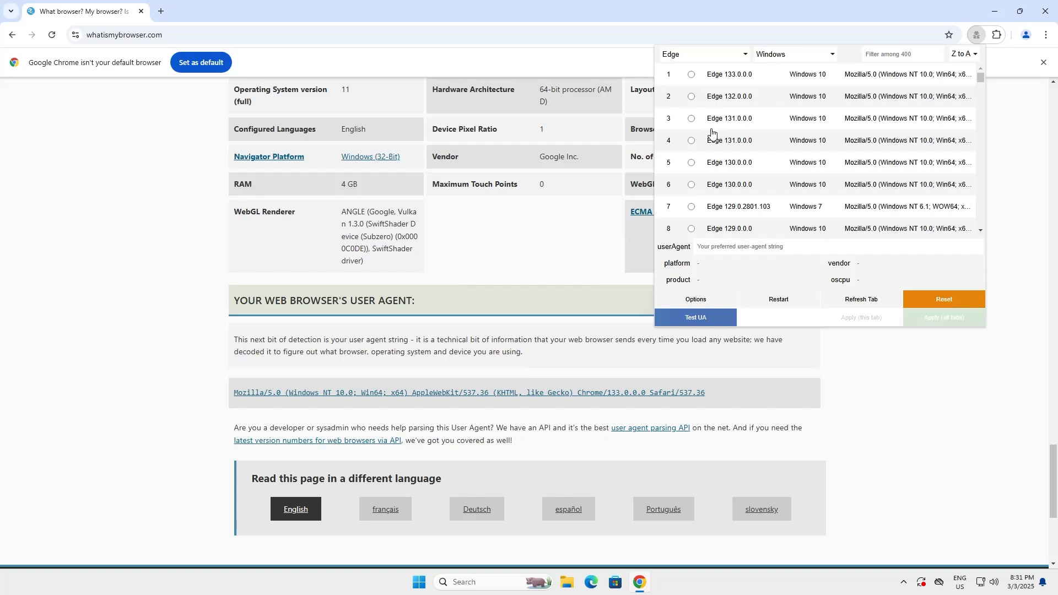
Choose Edge 129.0.2801.103 on Windows 7 and apply it to all tabs.
scroll(down, 3)
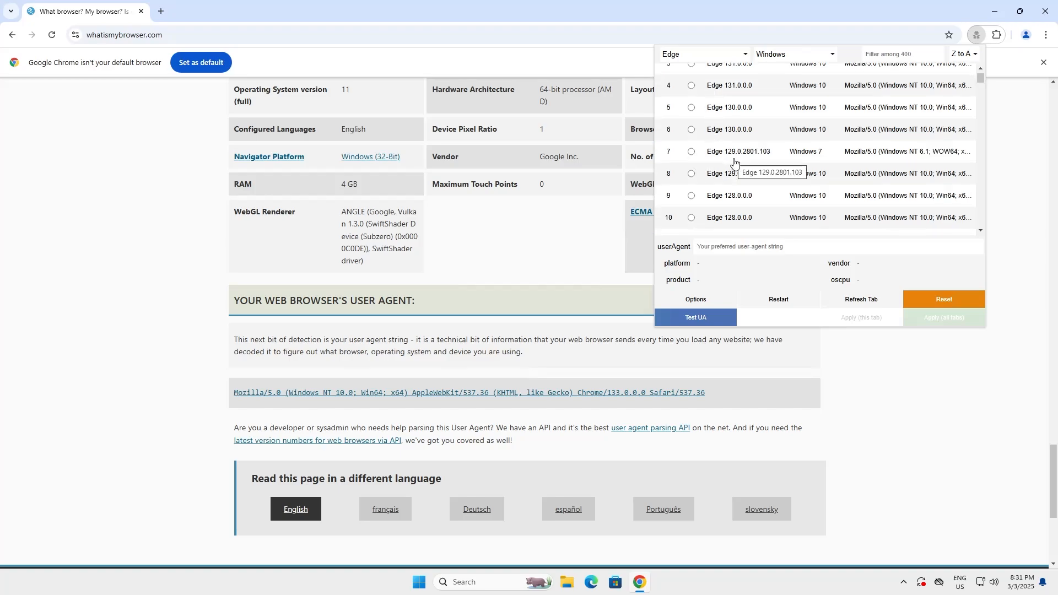
mouse_move(749, 161)
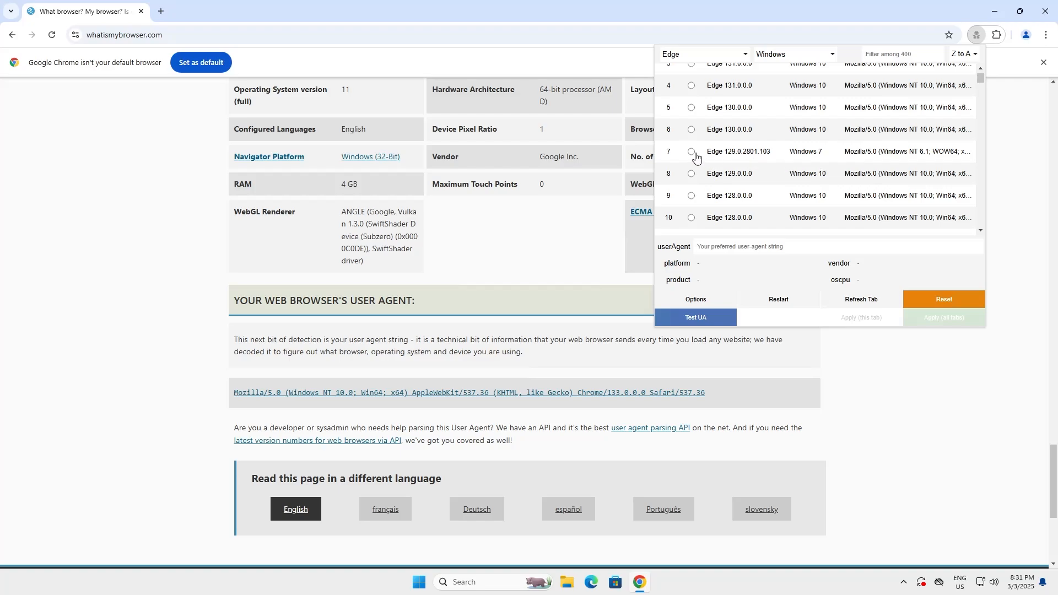
click(691, 151)
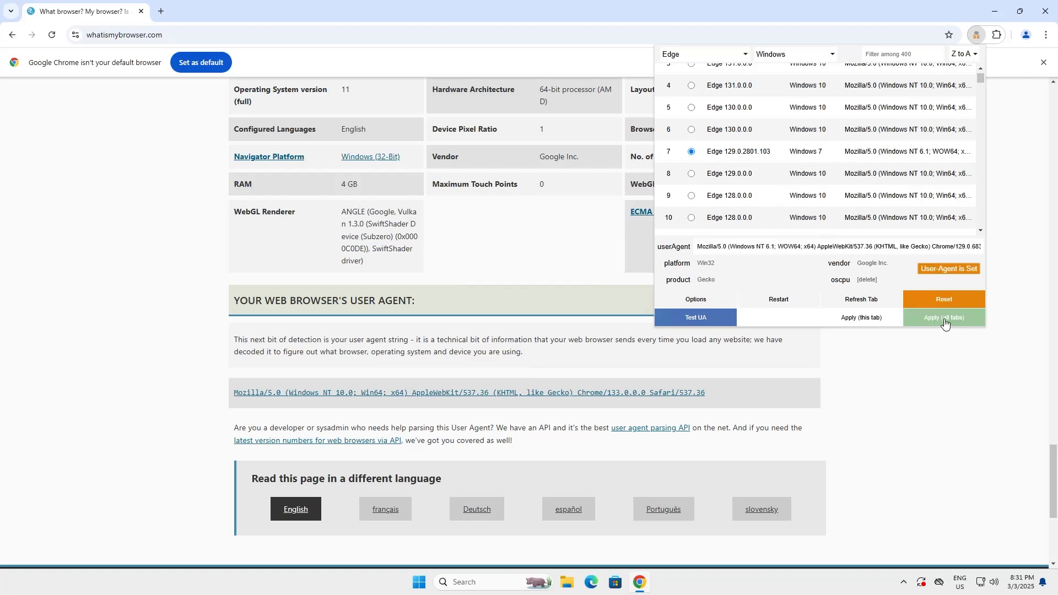
click(943, 317)
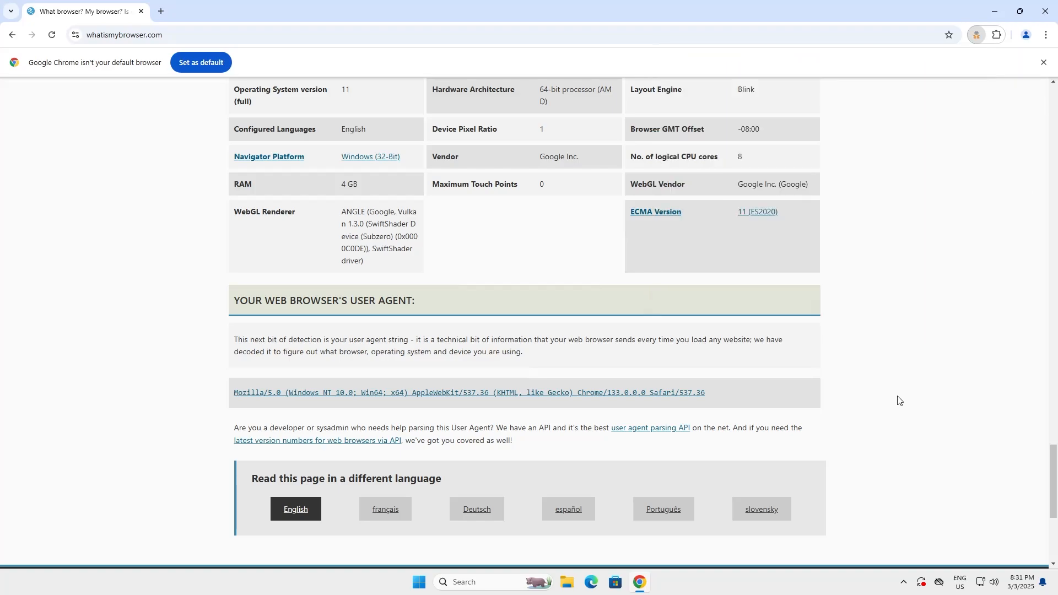
mouse_move(432, 218)
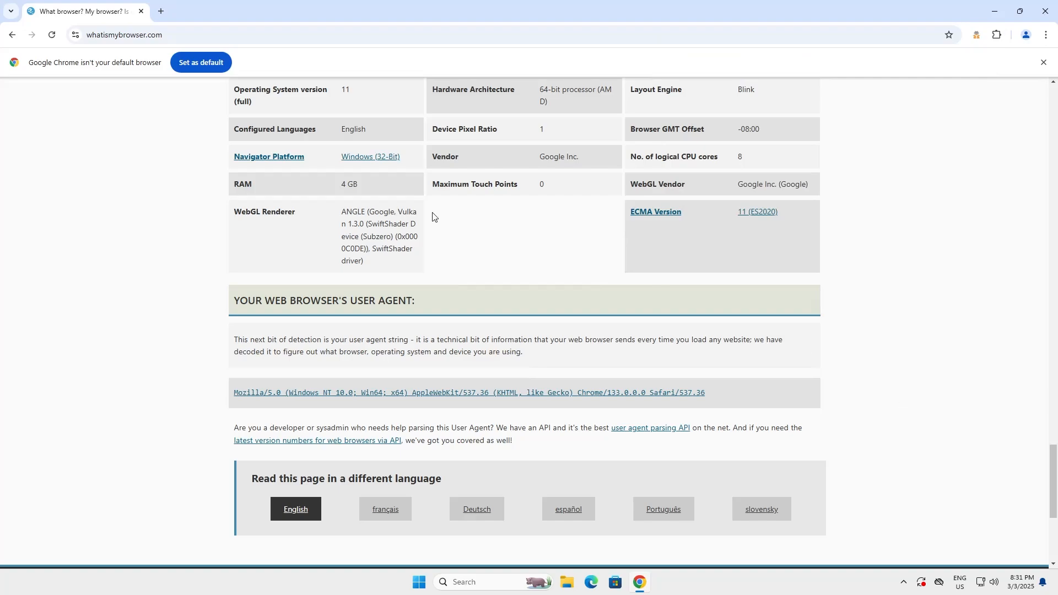
Reload WhatIsMyBrowser.com so it reports Edge 129 on Windows NT 6.1.
key(ctrl+plus)
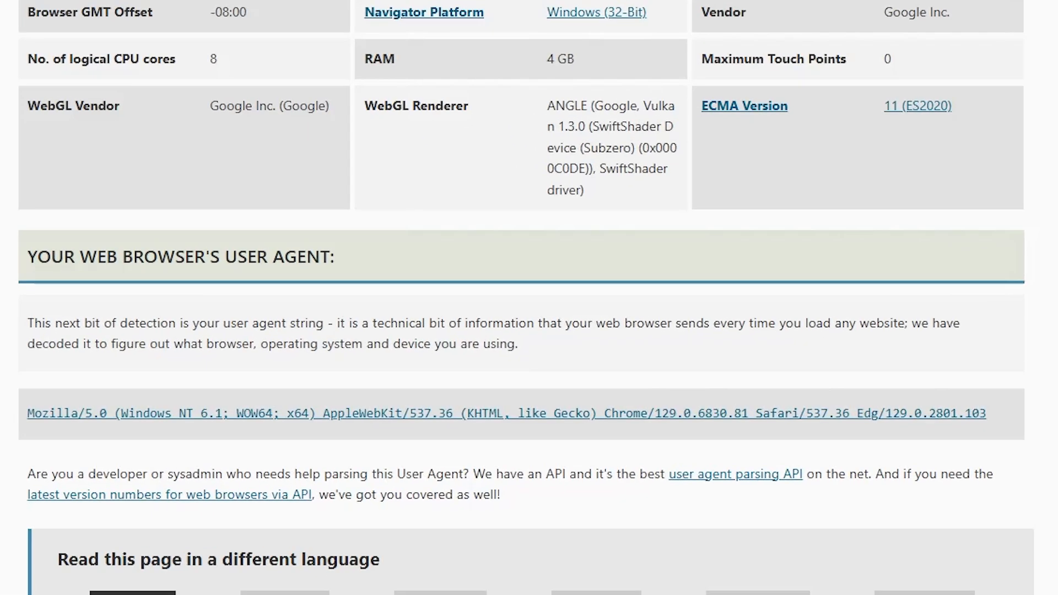
mouse_move(295, 450)
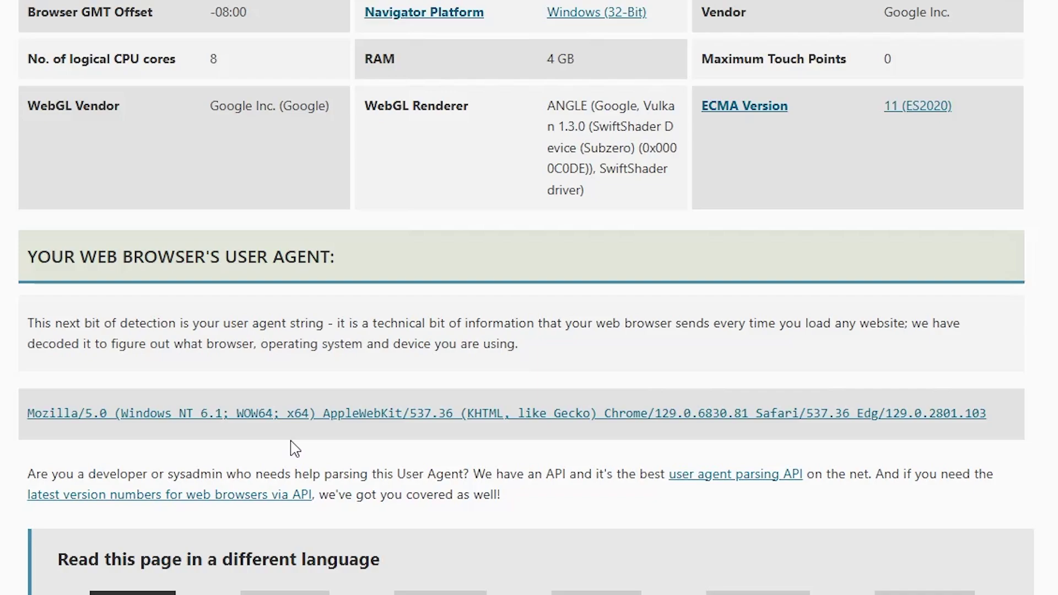
mouse_move(179, 434)
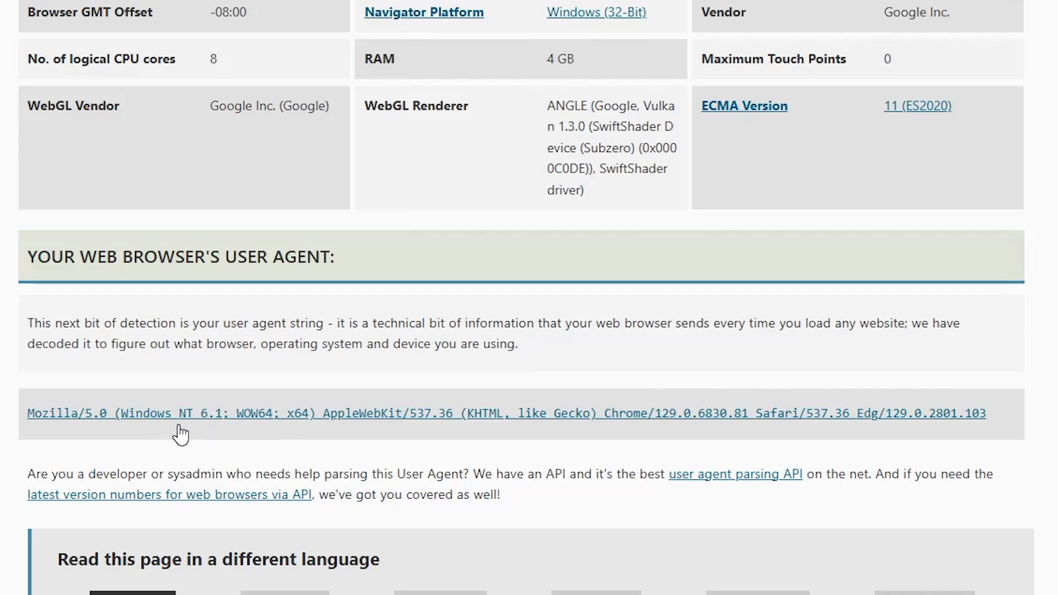
mouse_move(906, 446)
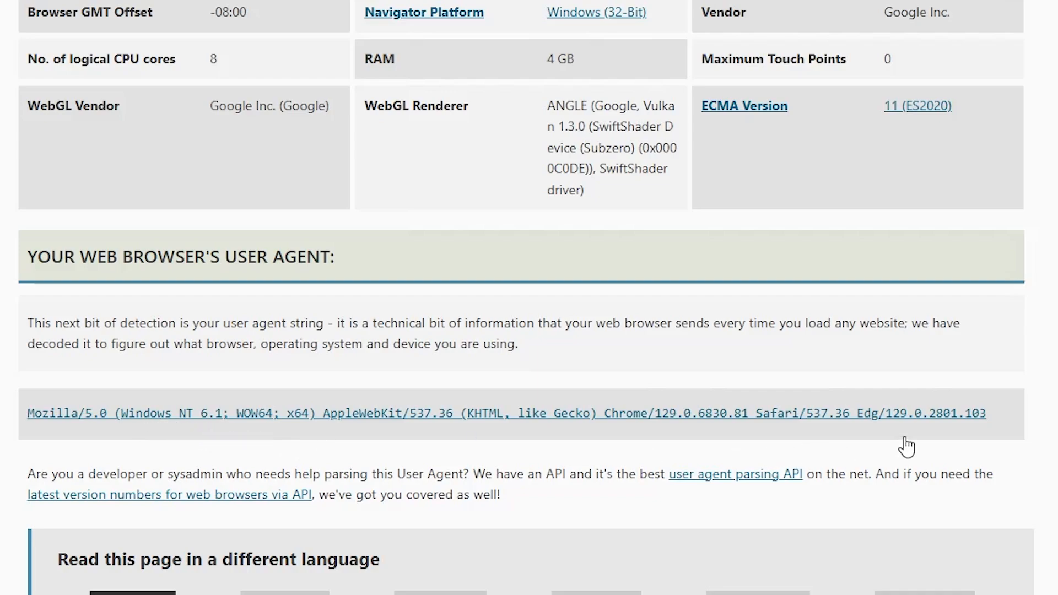
mouse_move(906, 435)
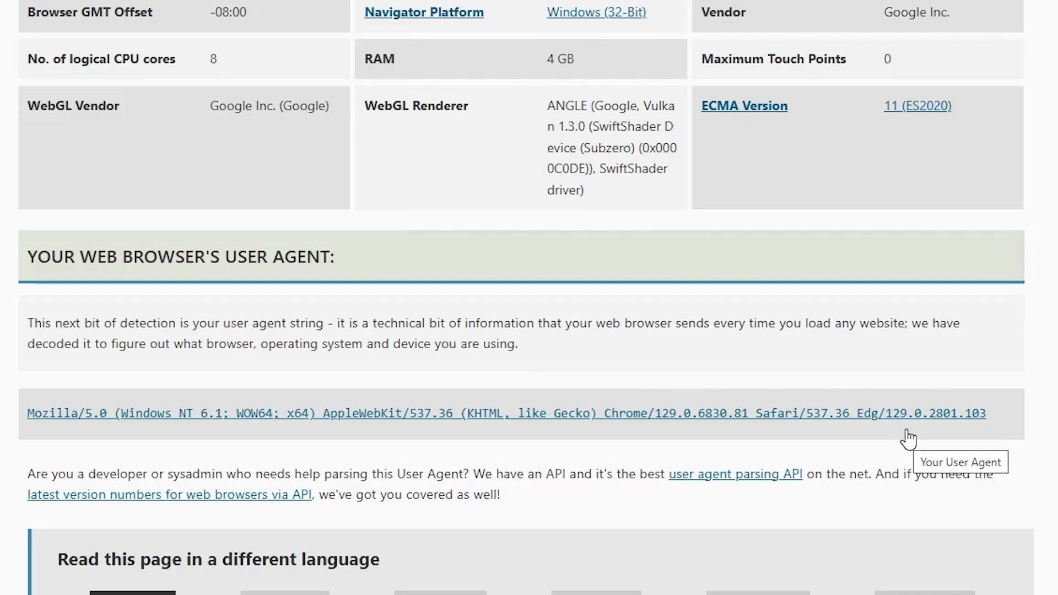
mouse_move(975, 435)
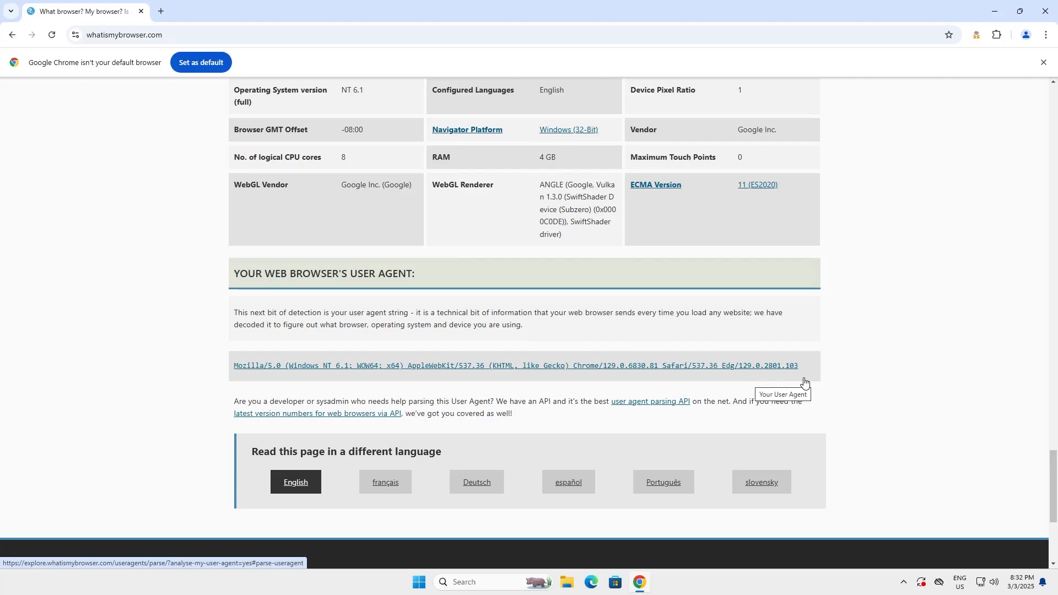
mouse_move(967, 324)
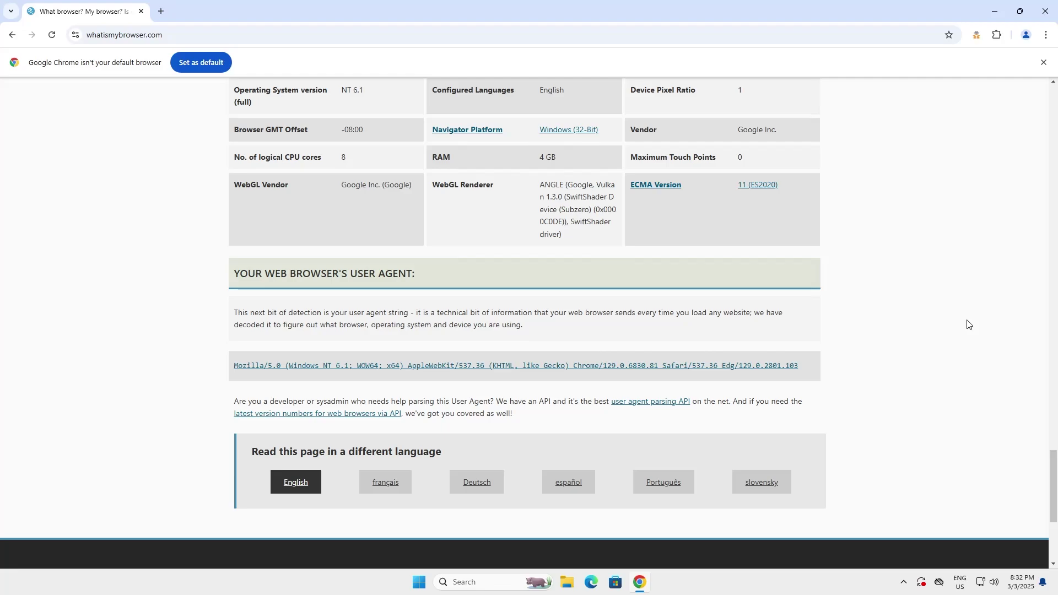
Load cnn.com in the tab with the Windows 7 Edge agent active.
text(cnn.com)
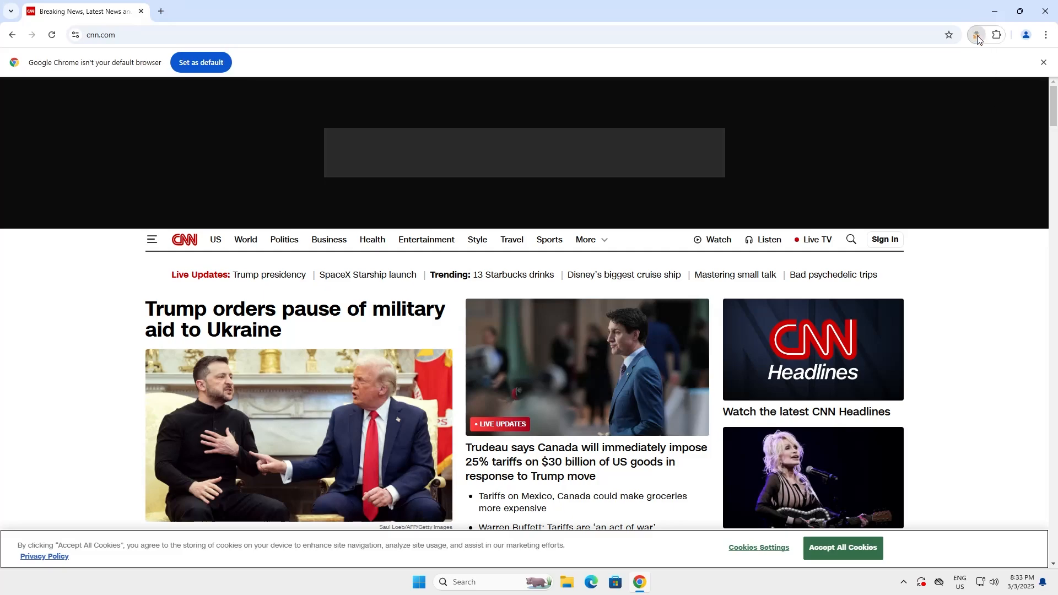
Filter to Android and Chrome, choose Chrome 130.0.0.0 on Android 10 and apply it to all tabs.
click(975, 34)
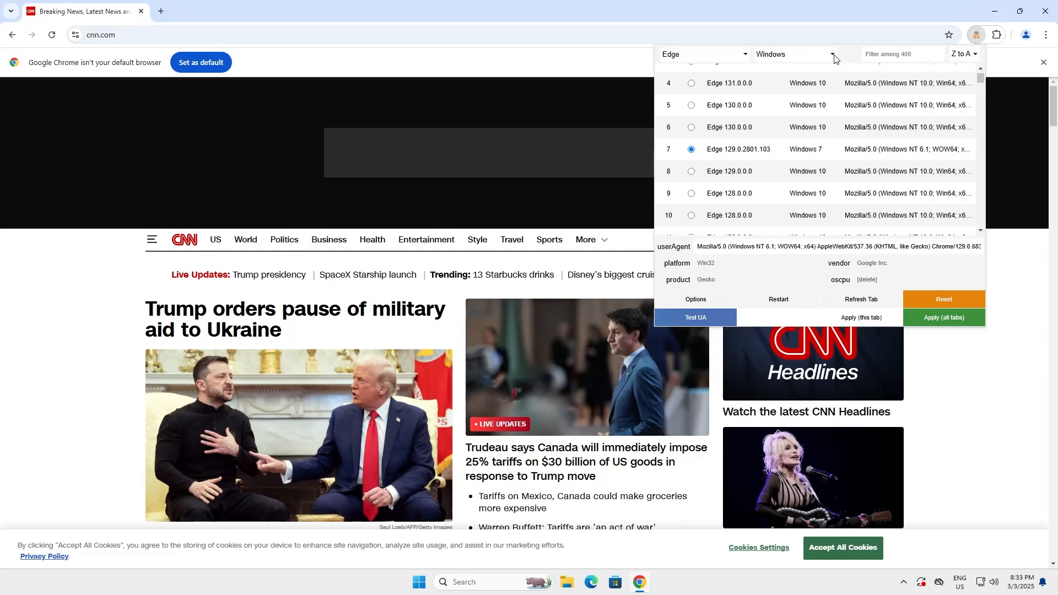
click(796, 54)
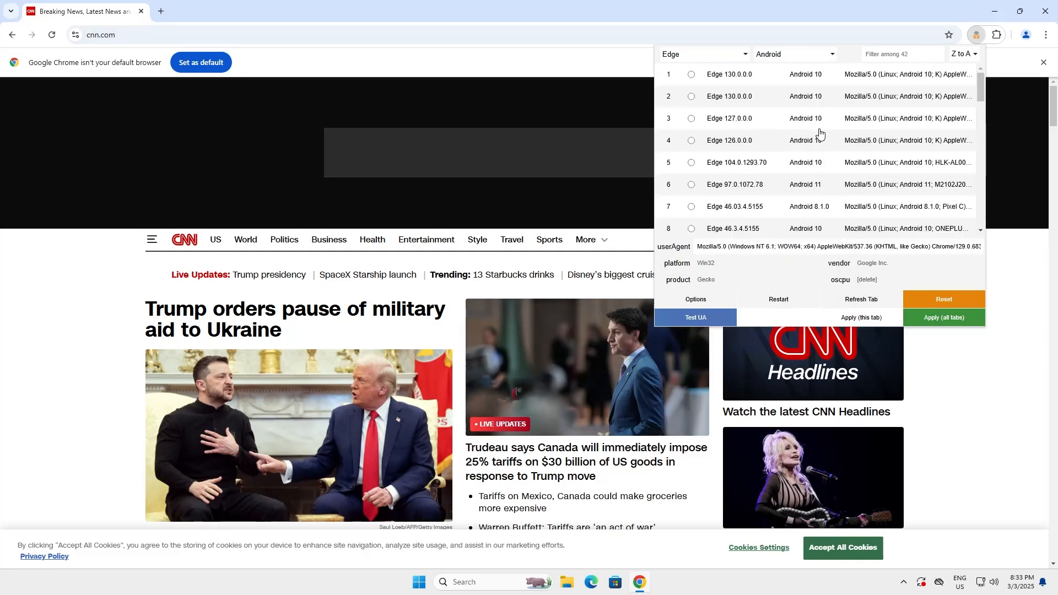
click(744, 54)
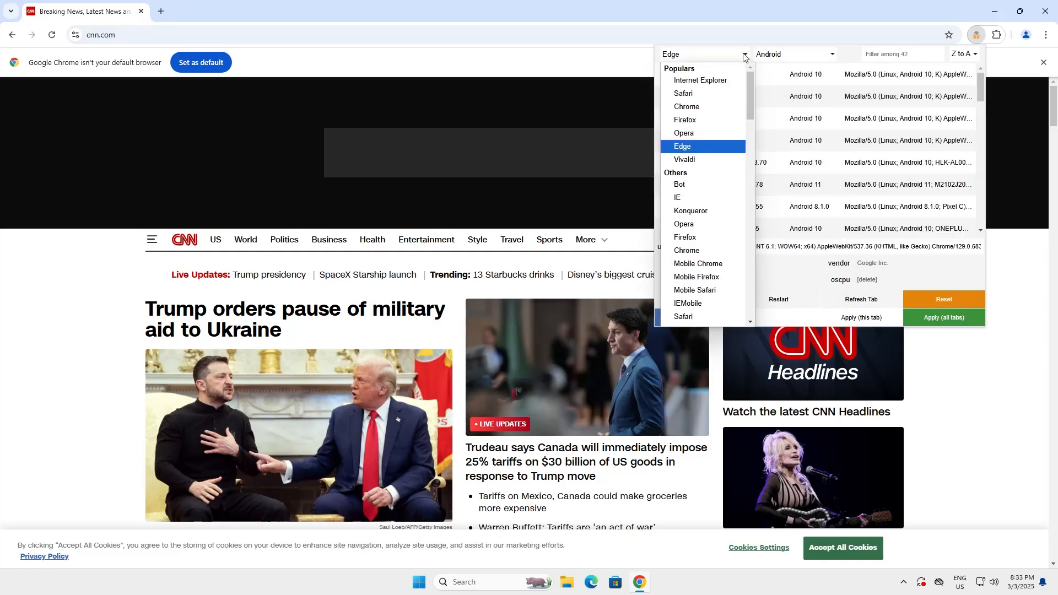
click(686, 107)
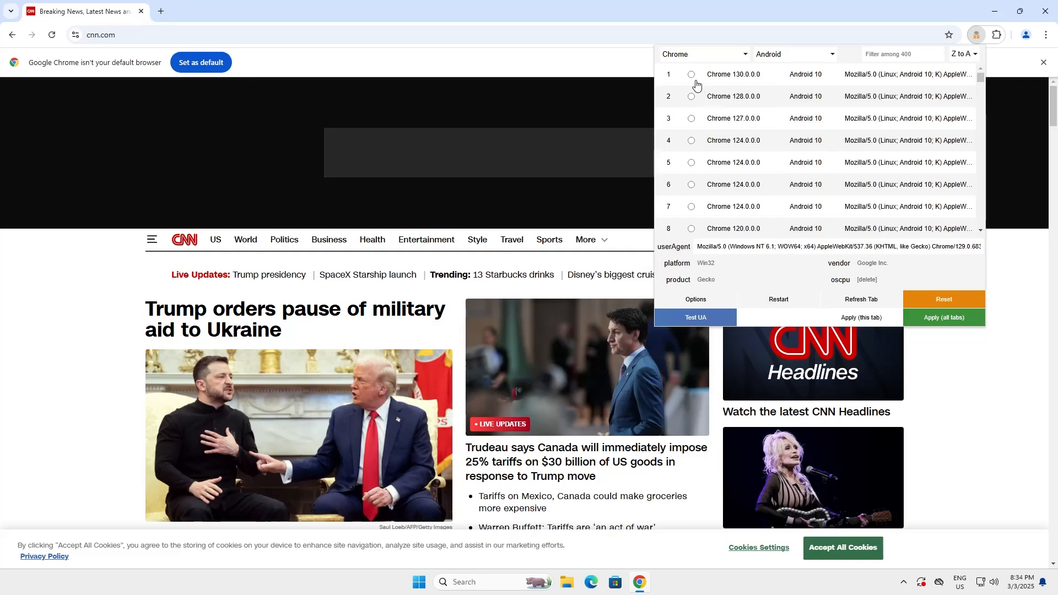
click(691, 73)
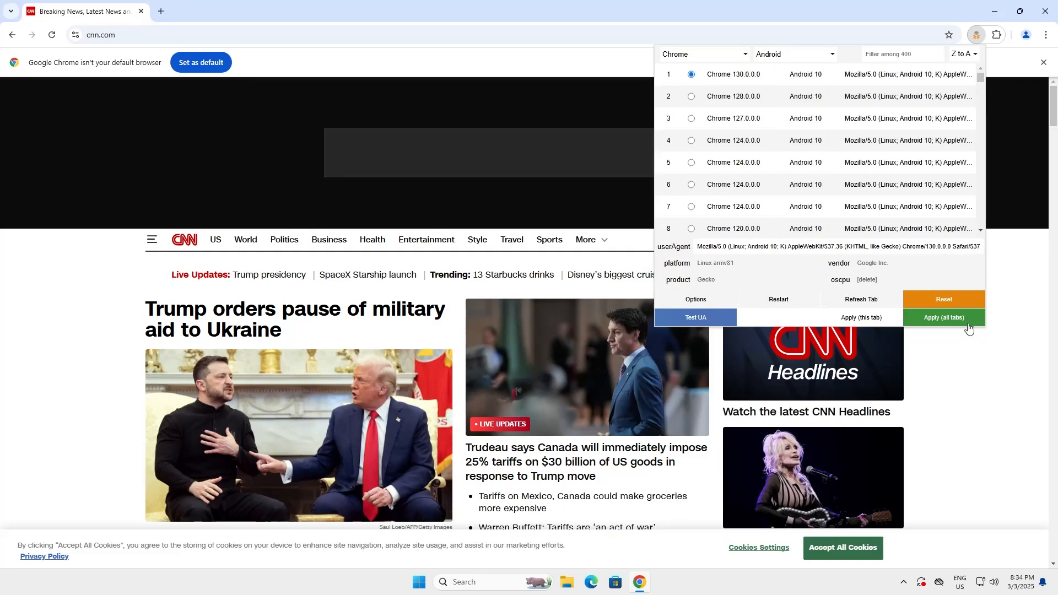
click(943, 318)
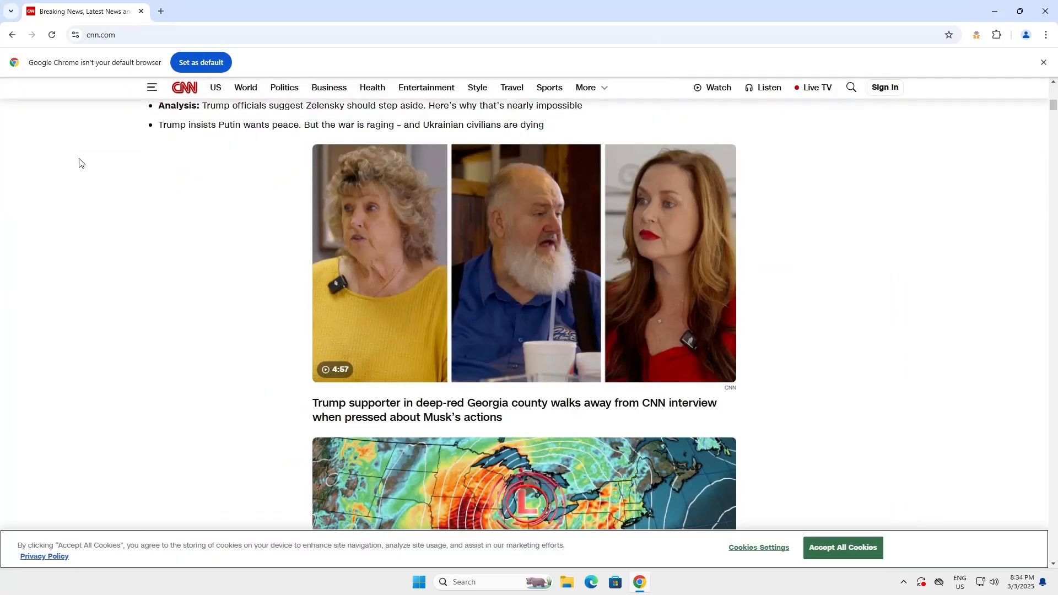
Browse the mobile CNN page, then reset the switcher to restore the default user agent.
scroll(down, 3)
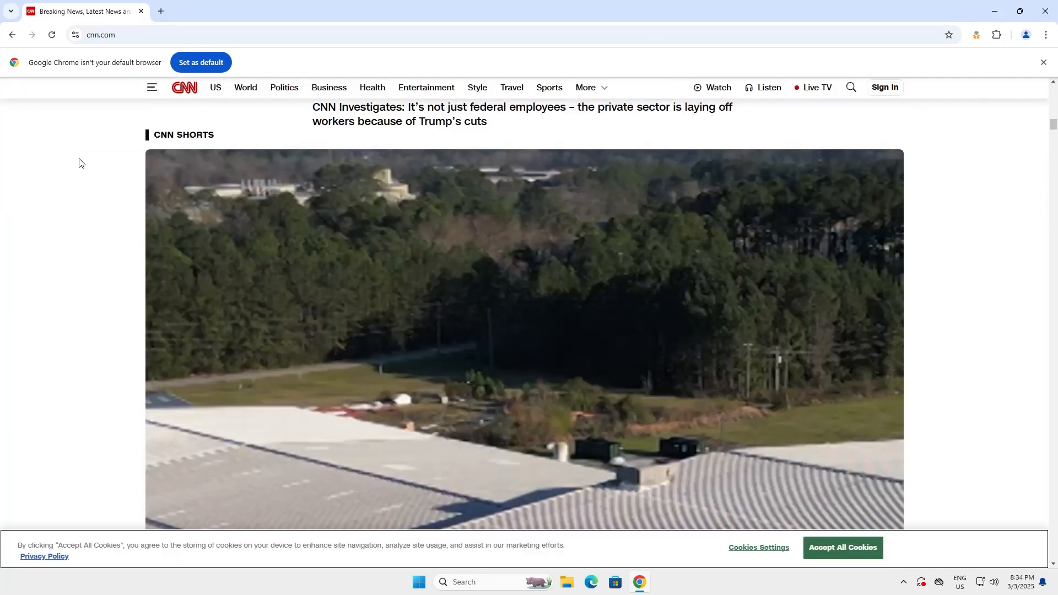
scroll(down, 3)
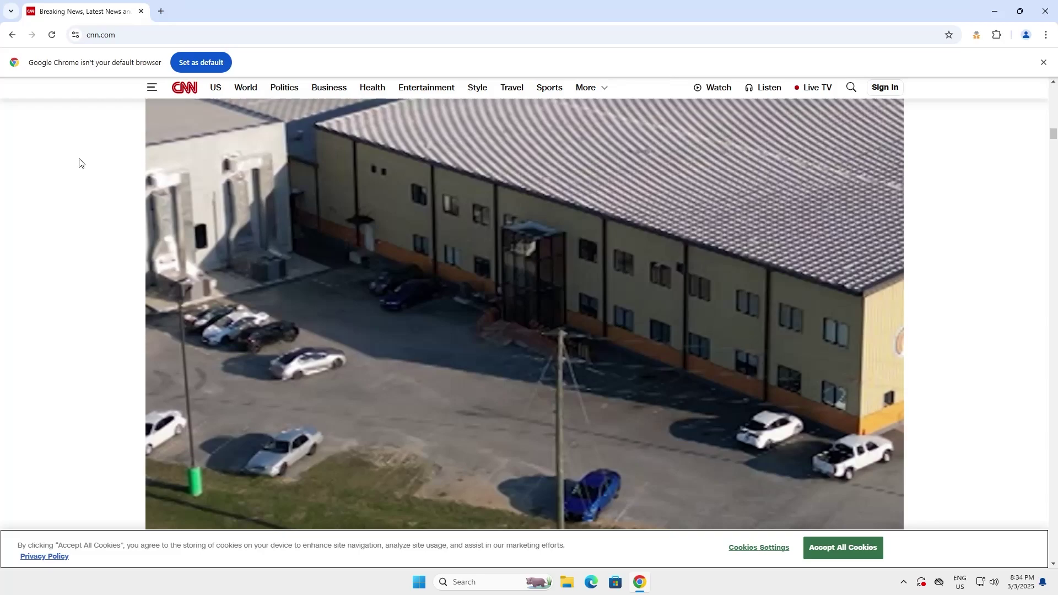
scroll(down, 3)
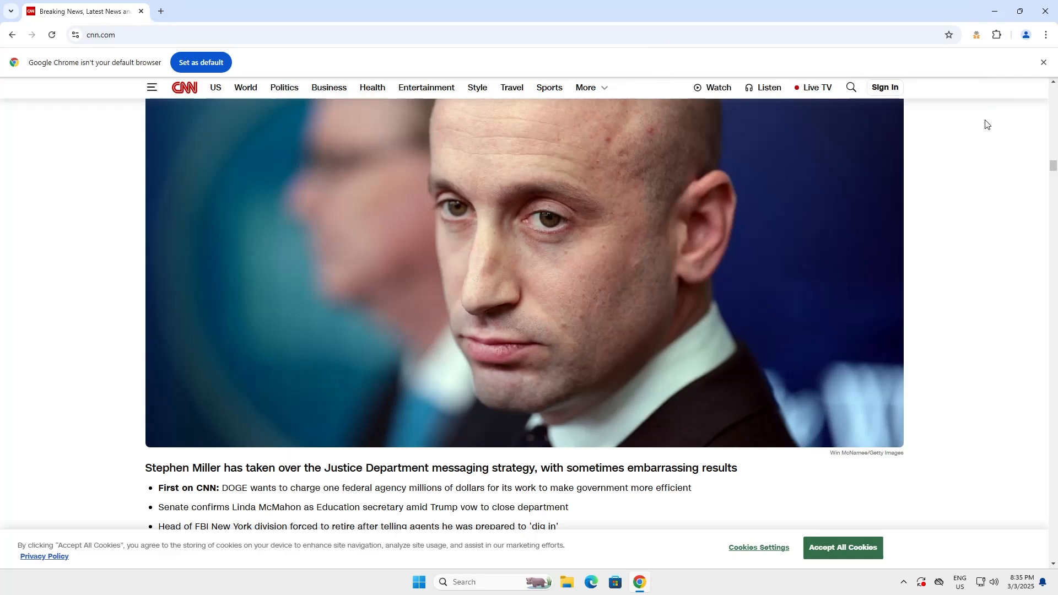
click(975, 34)
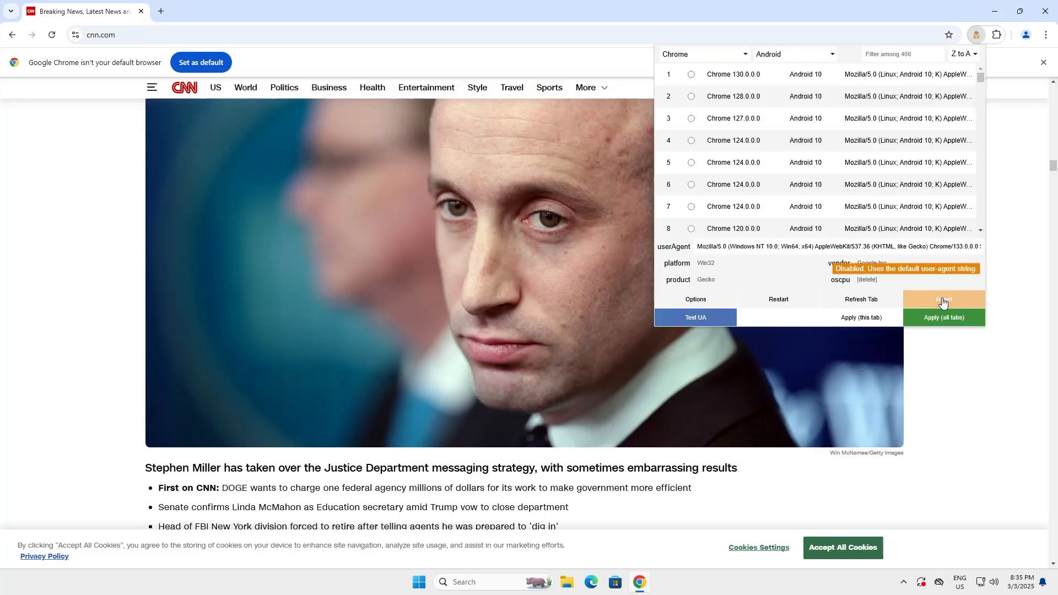
click(942, 298)
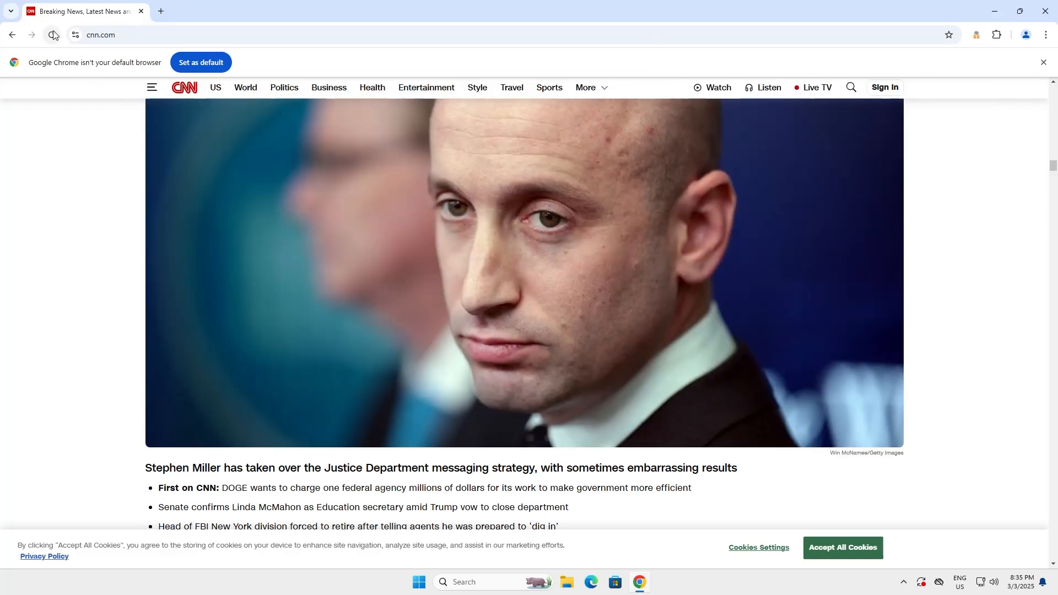
scroll(down, 3)
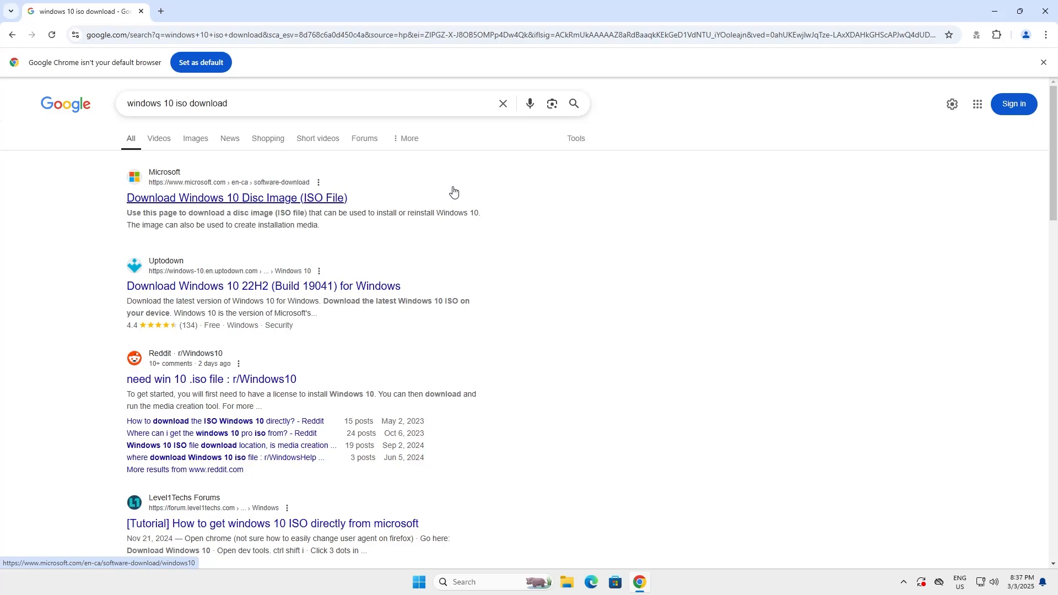
Check Microsoft's Windows 10 page and its 'More download options' section for a direct ISO link.
click(235, 197)
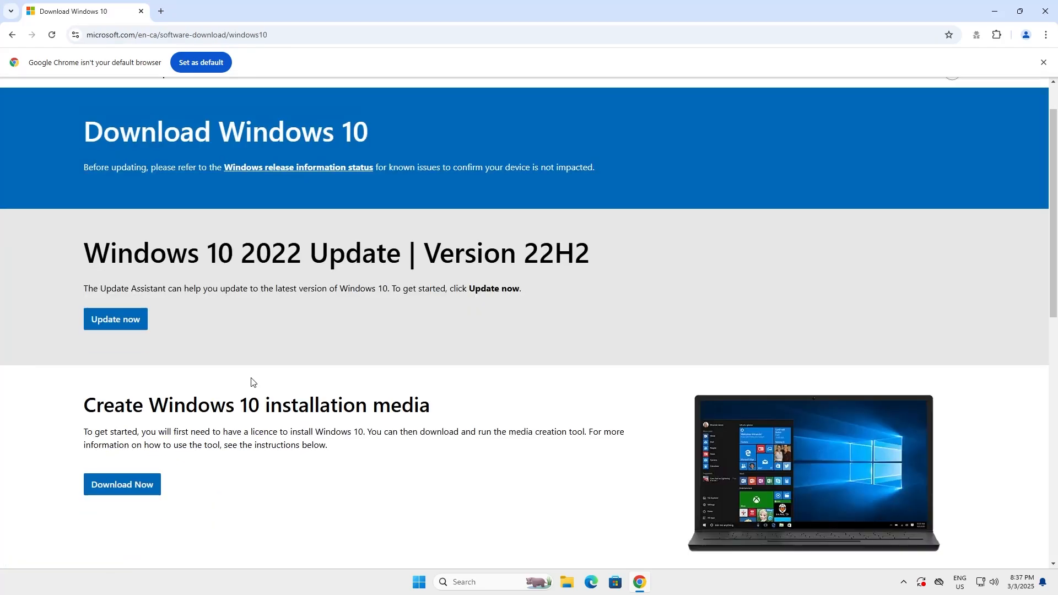
scroll(down, 3)
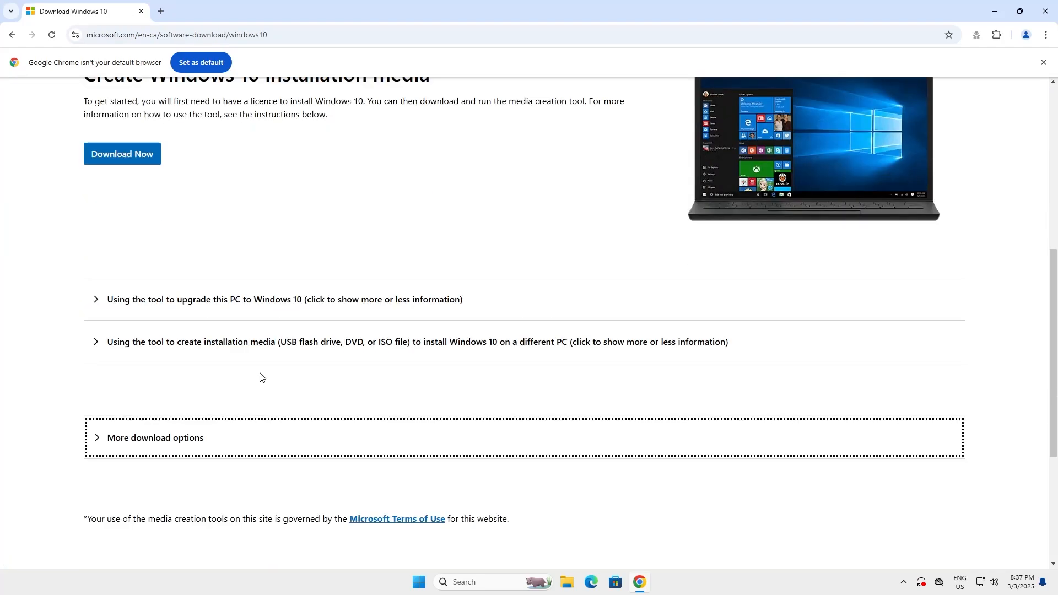
scroll(down, 3)
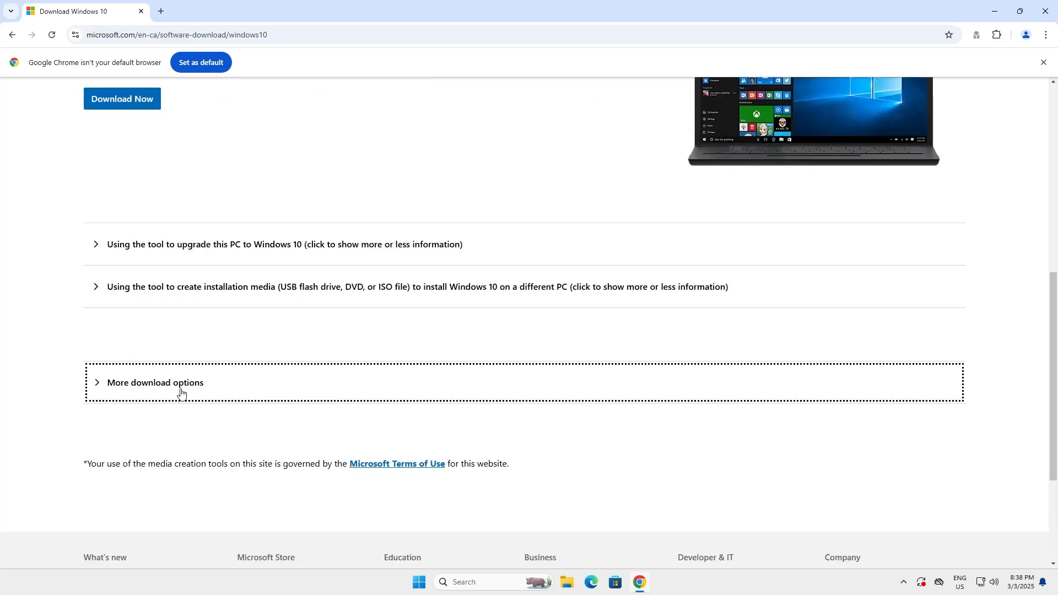
click(154, 383)
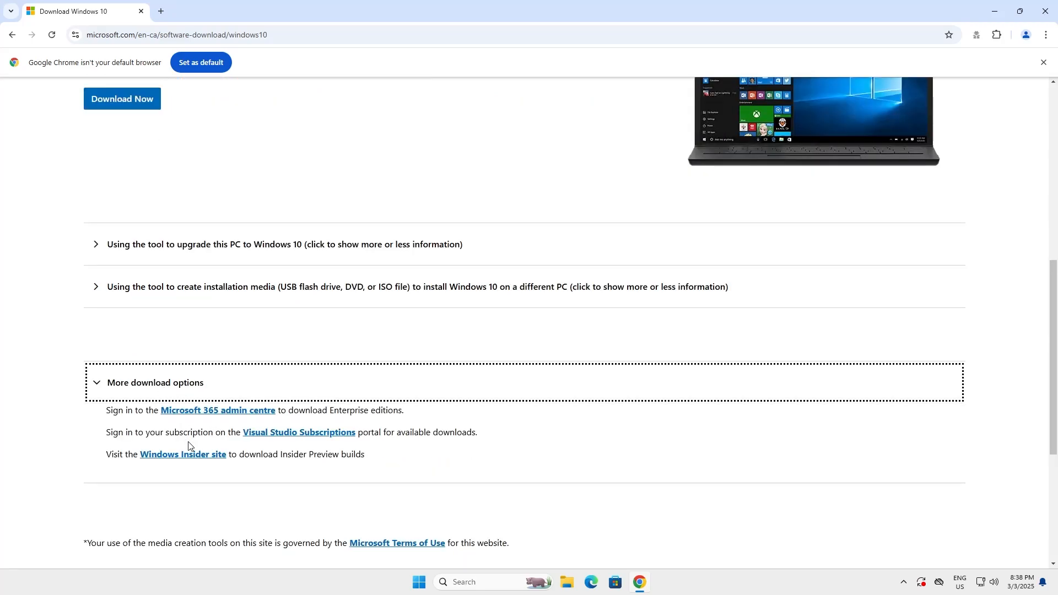
mouse_move(225, 489)
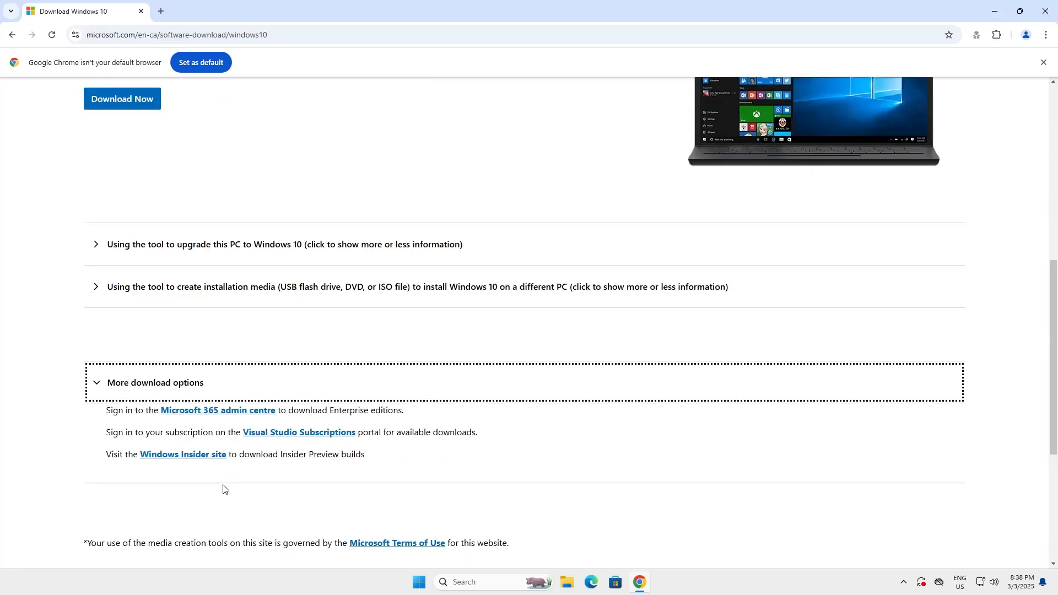
scroll(up, 3)
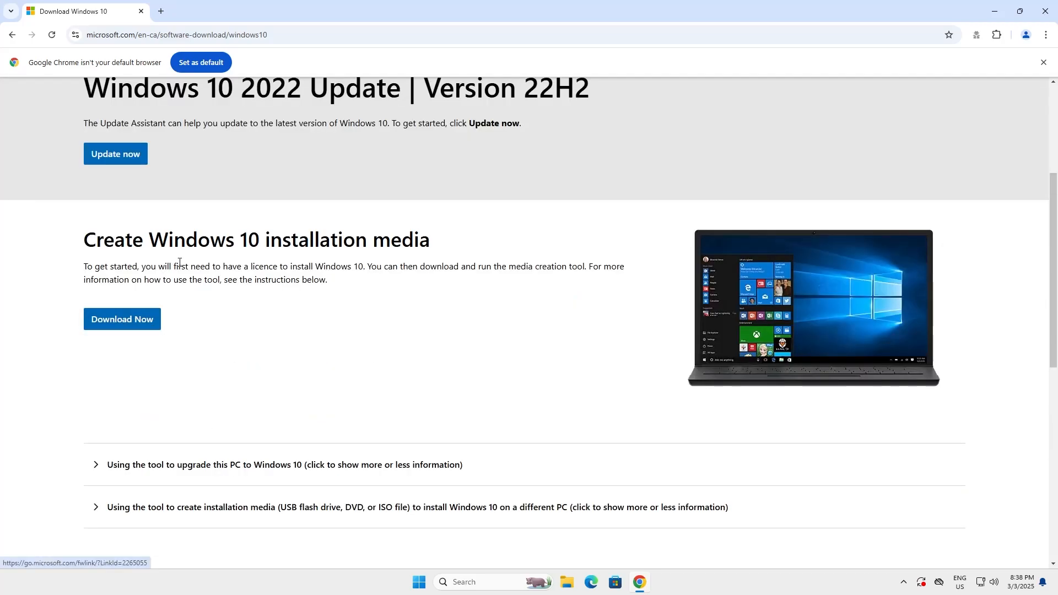
mouse_move(365, 263)
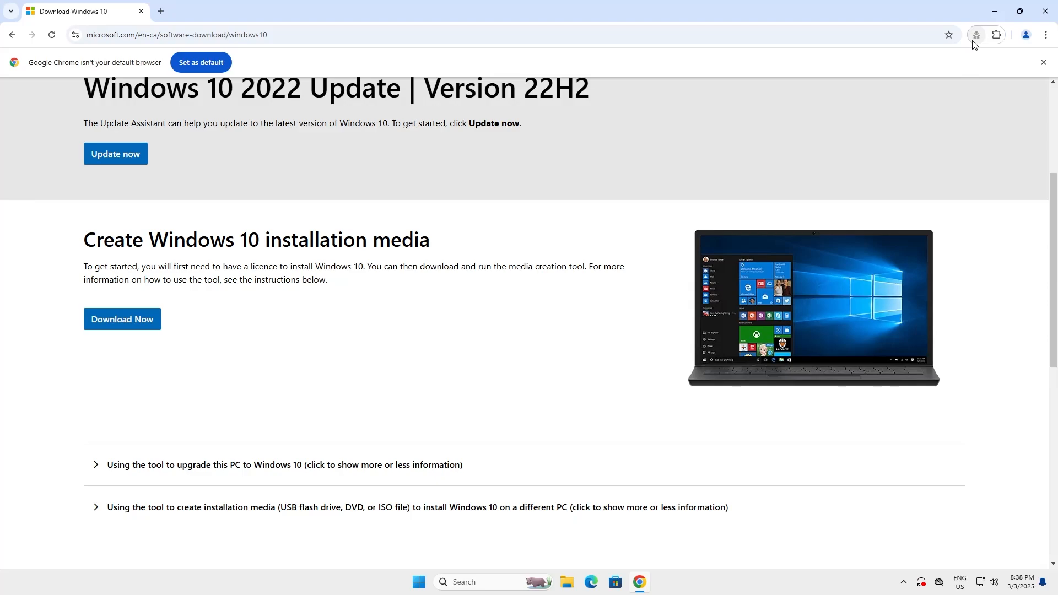
Switch the spoofed user agent to a Chrome on Mac OS entry.
click(975, 34)
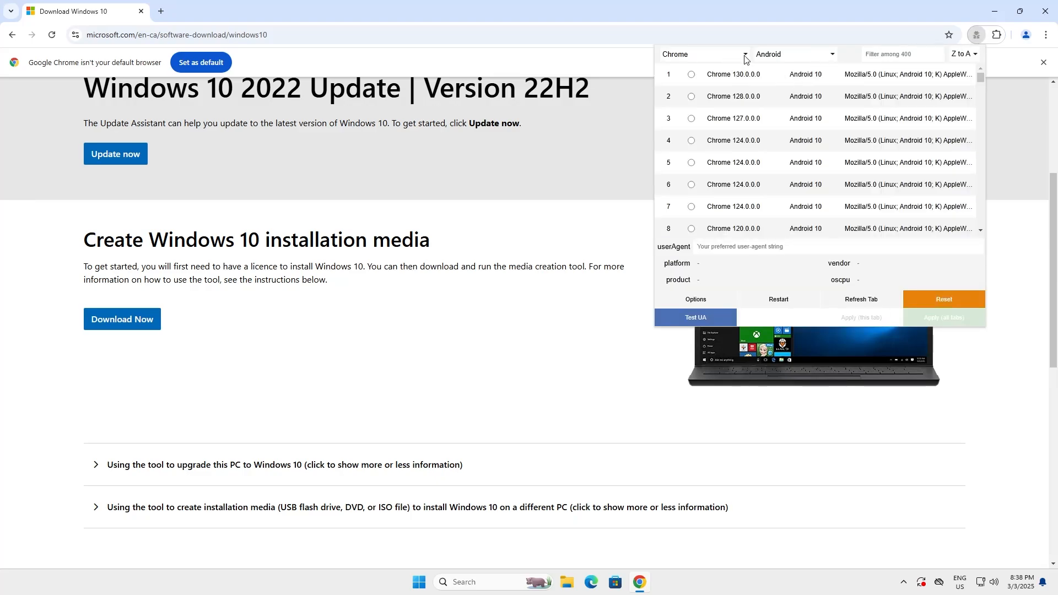
click(794, 54)
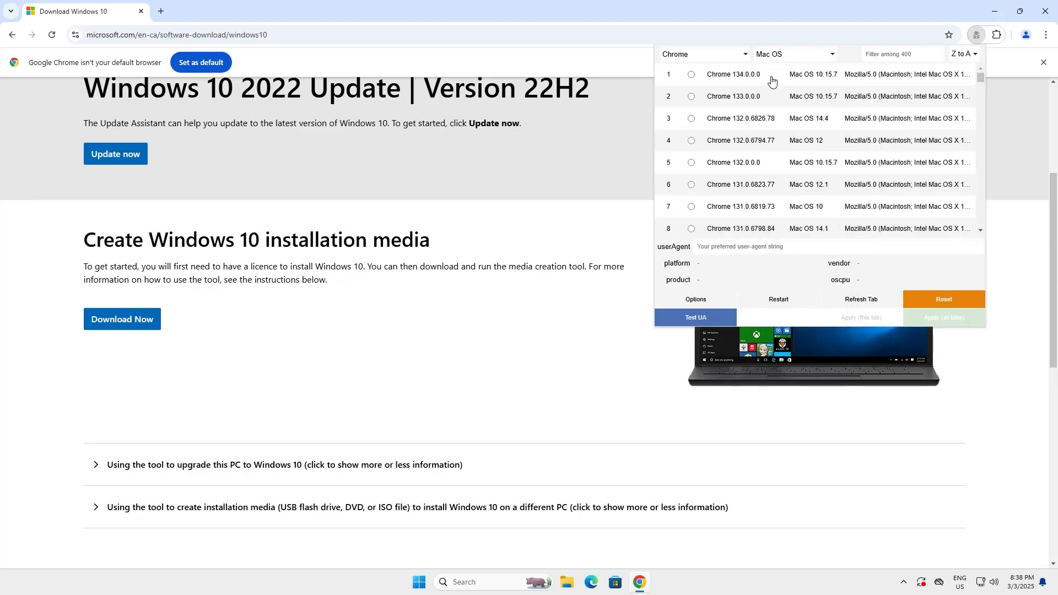
click(691, 74)
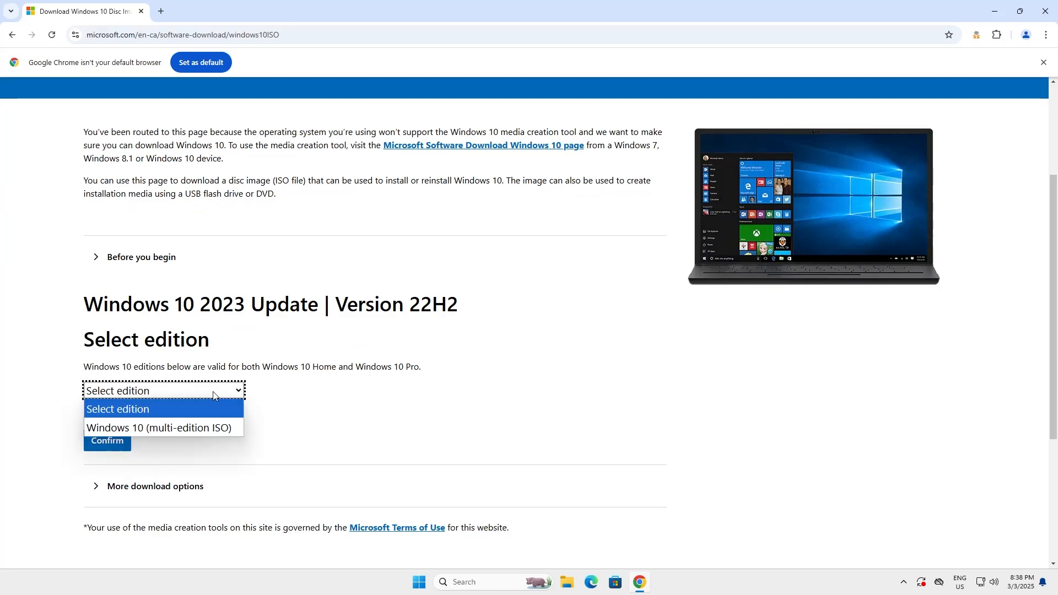
Request Windows 10 (multi-edition ISO) in English (United States) to get 32-bit and 64-bit links.
click(159, 427)
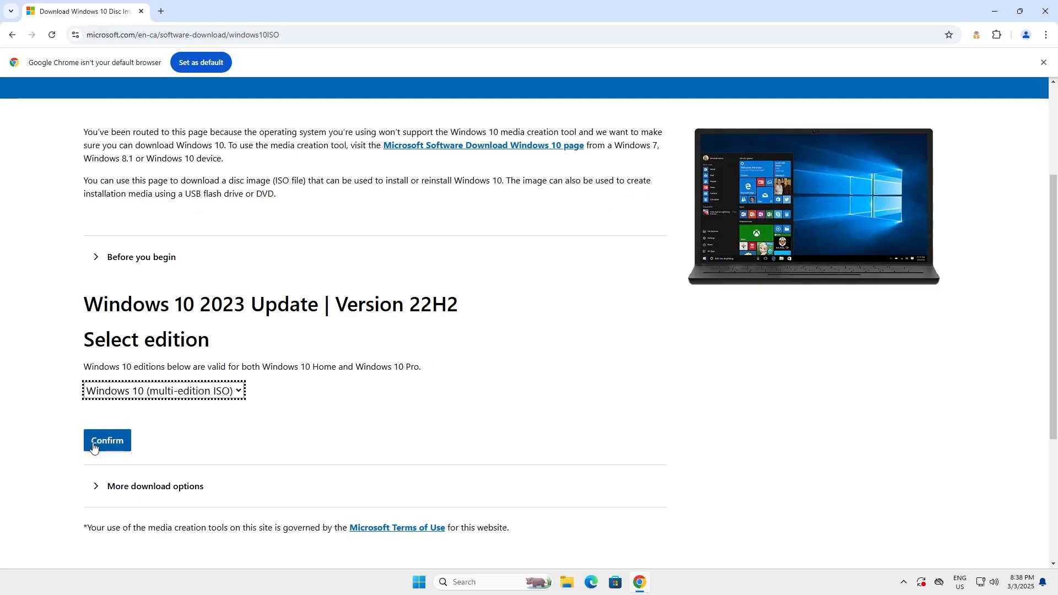
click(107, 443)
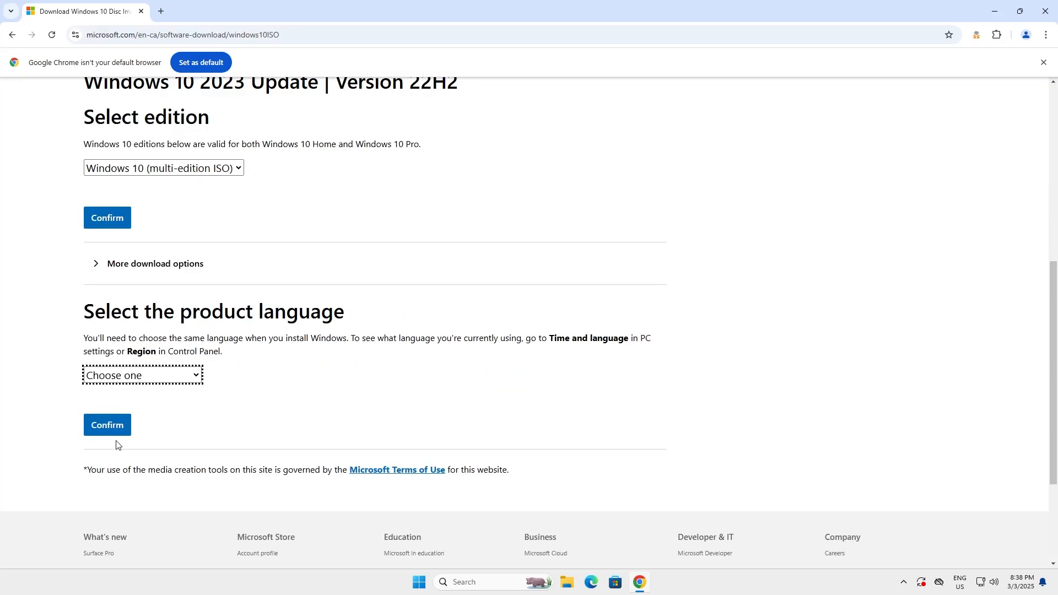
click(142, 375)
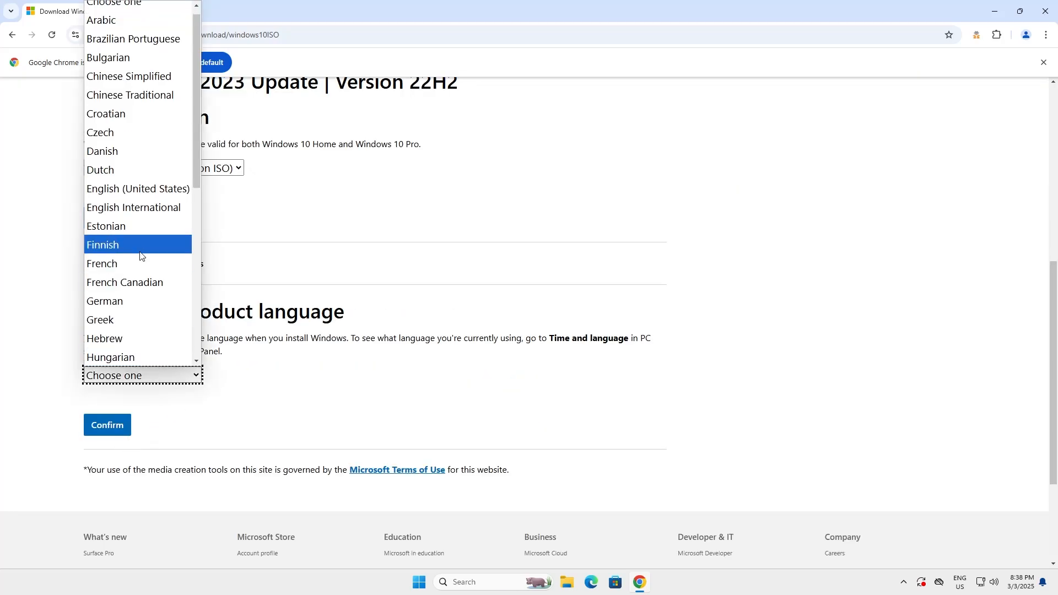
click(138, 189)
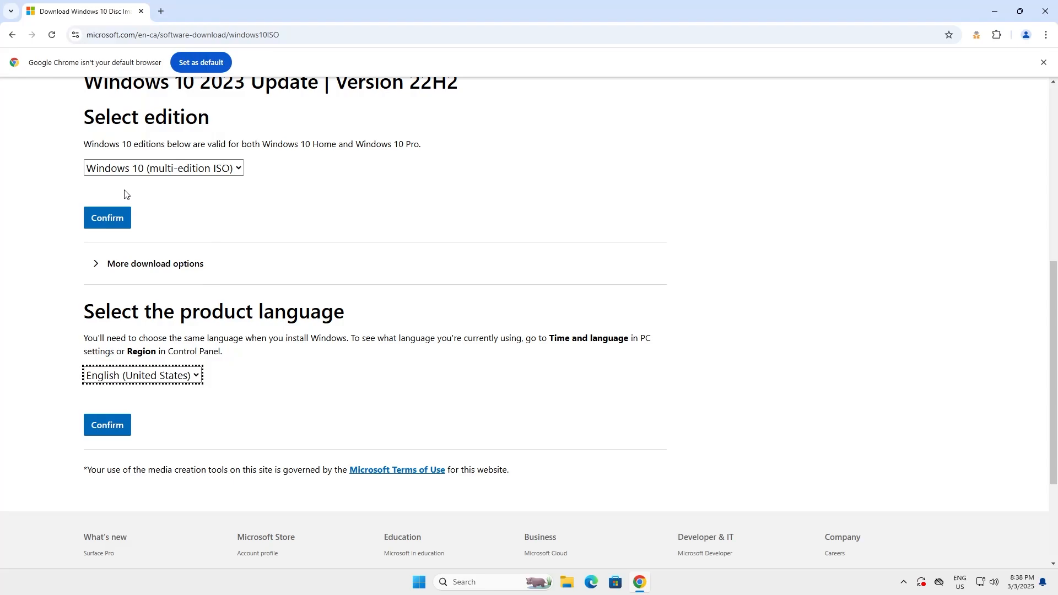
click(106, 425)
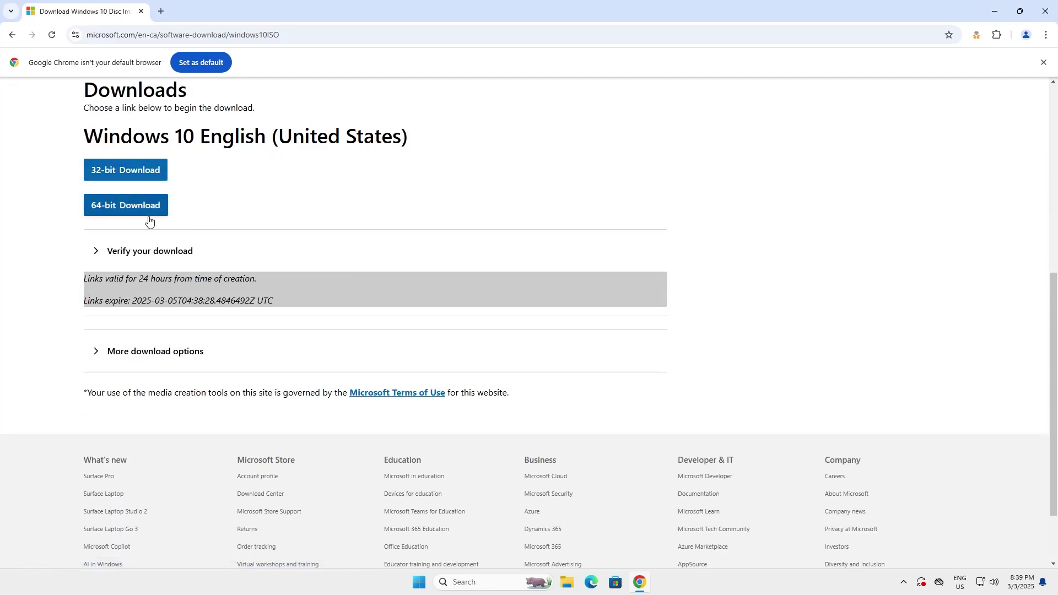
mouse_move(966, 346)
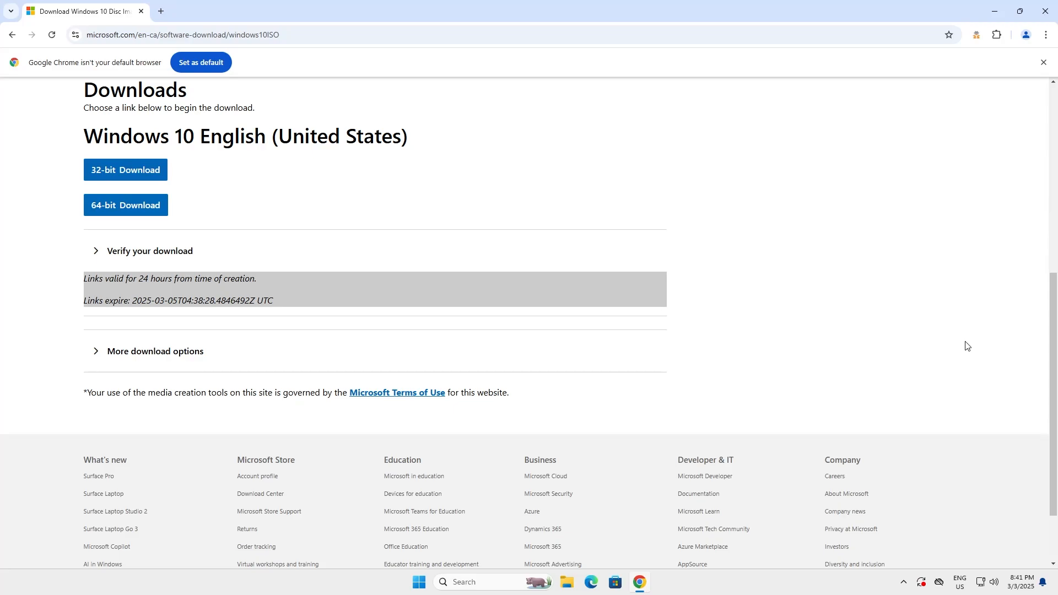